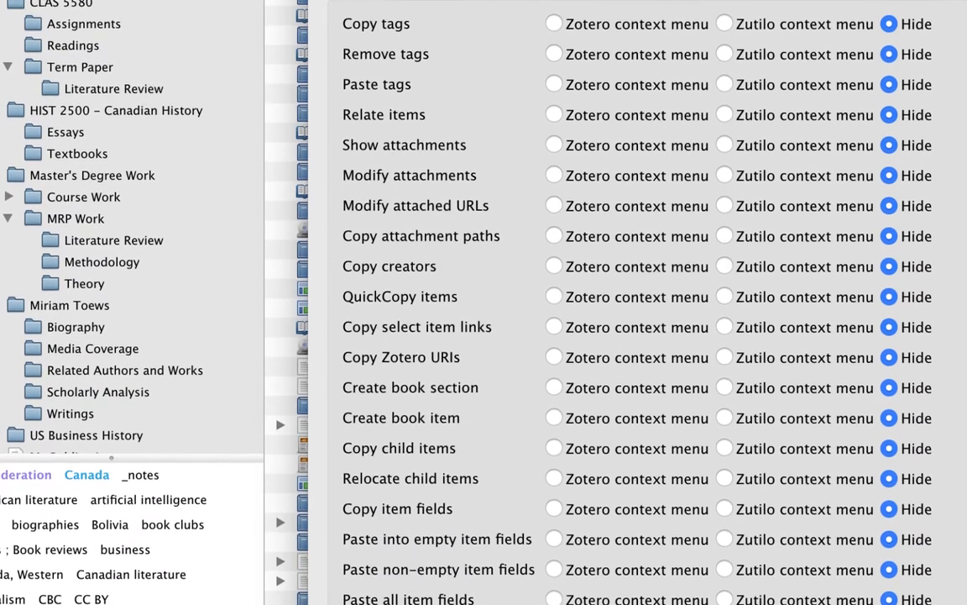
Scroll the Zotero plugins page to Zutilo under Interface Tools, then return to Zotero
click(288, 32)
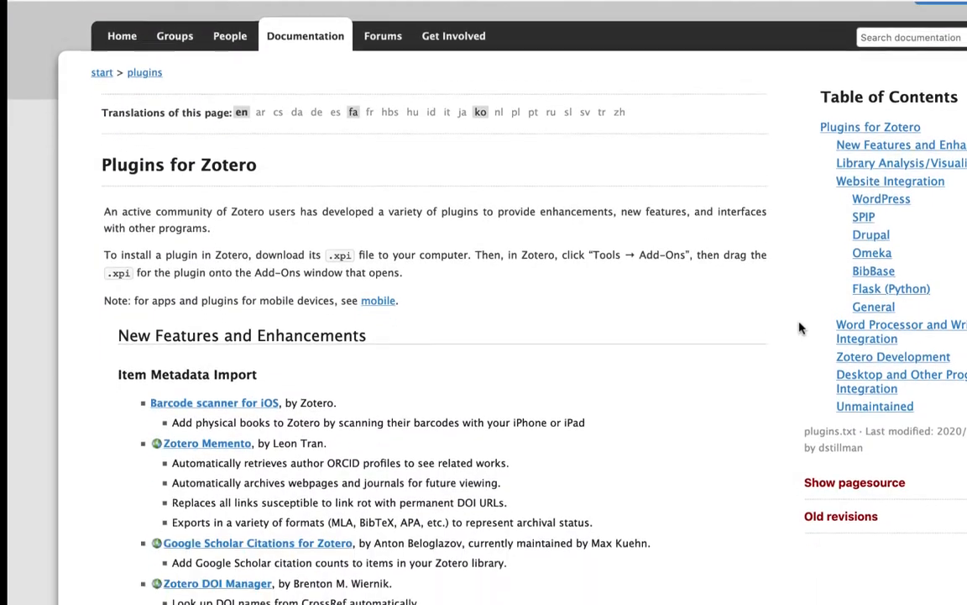
scroll(down, 3)
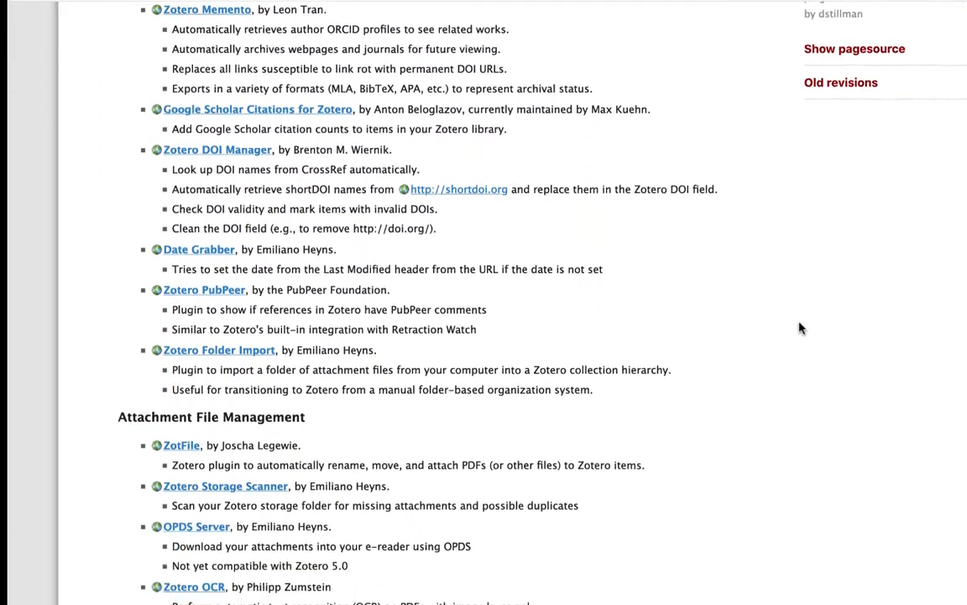
scroll(down, 3)
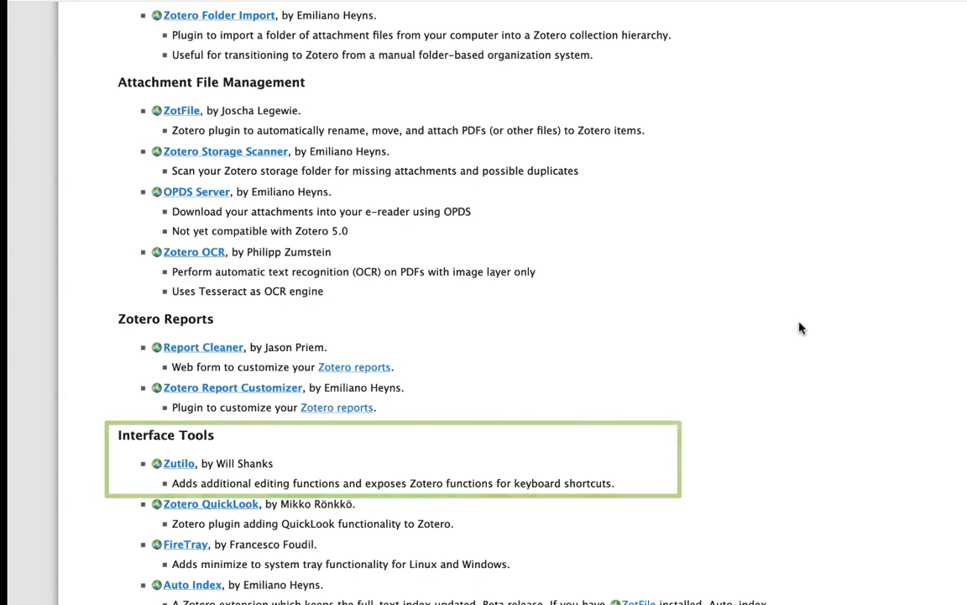
scroll(down, 3)
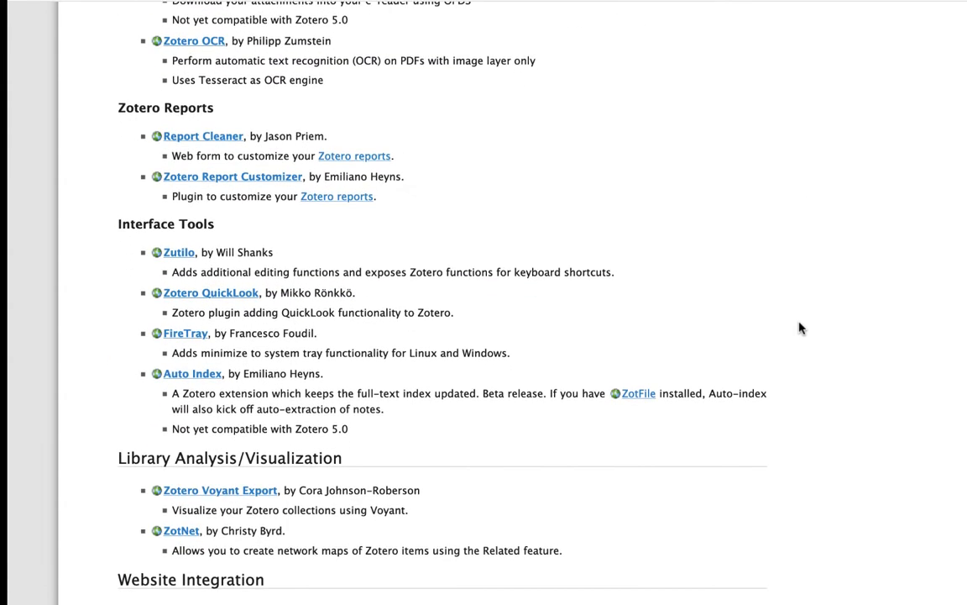
scroll(down, 3)
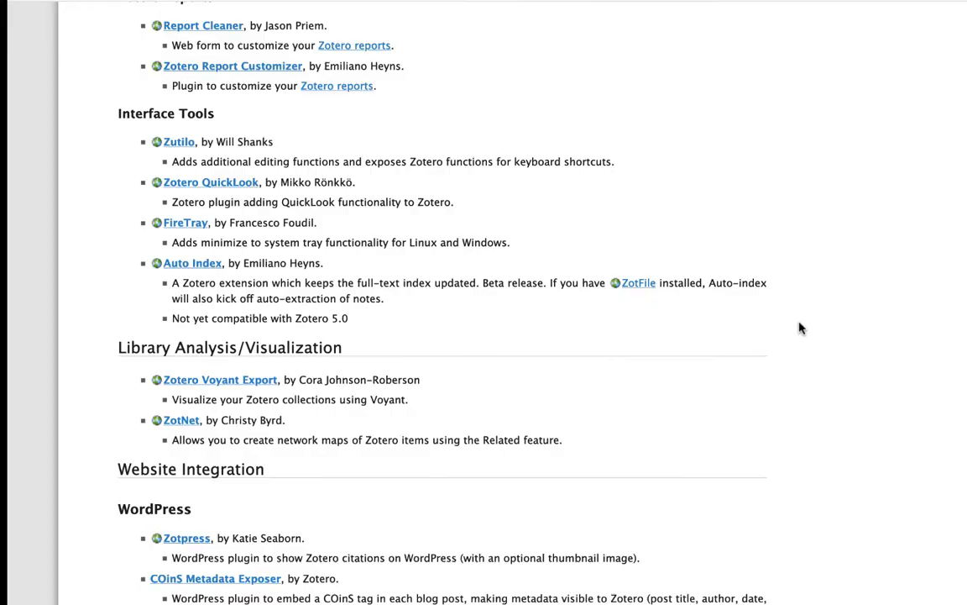
click(181, 7)
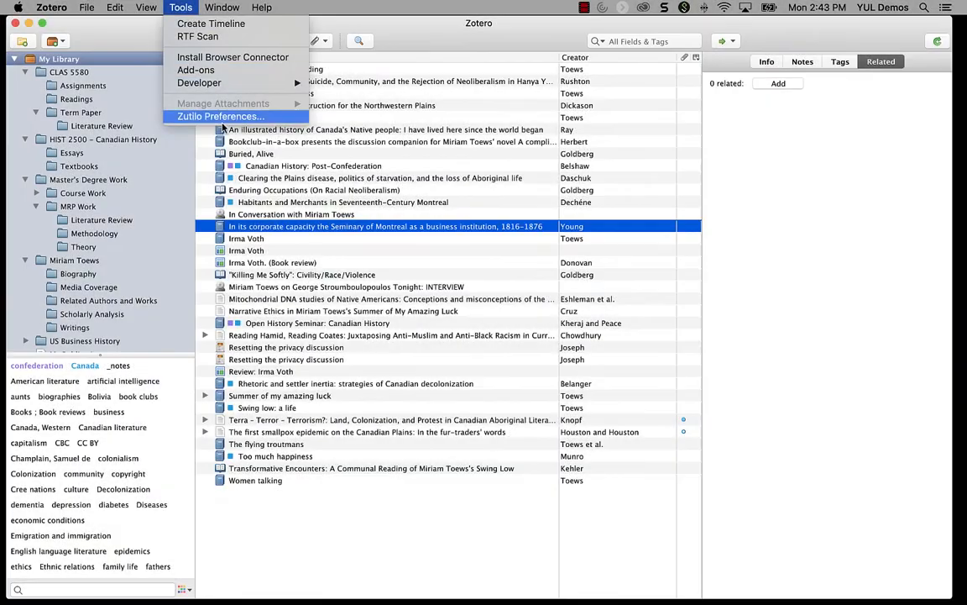
Review and close Zutilo Preferences, then view the Seminary of Montreal item's context menu
click(220, 116)
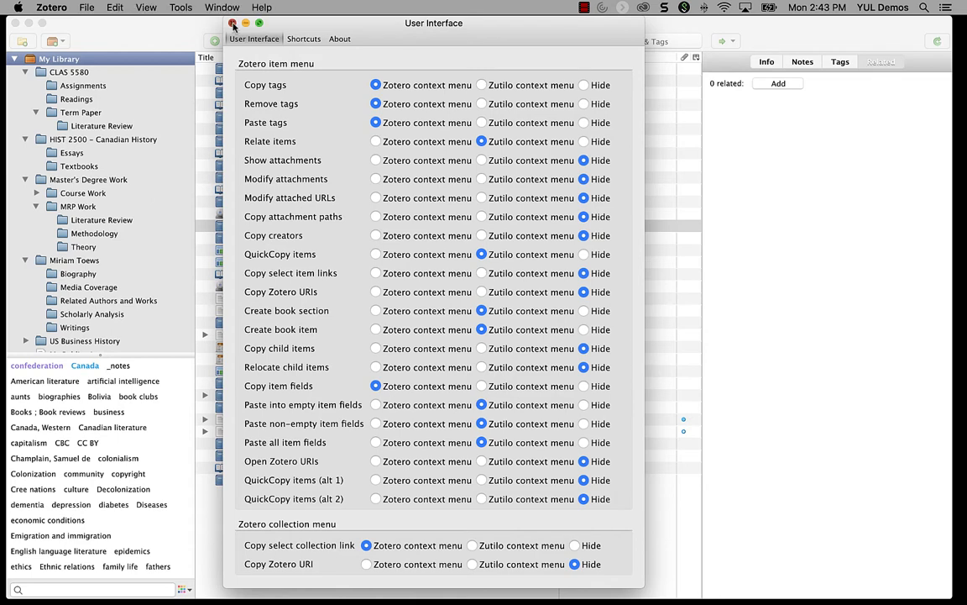
click(233, 22)
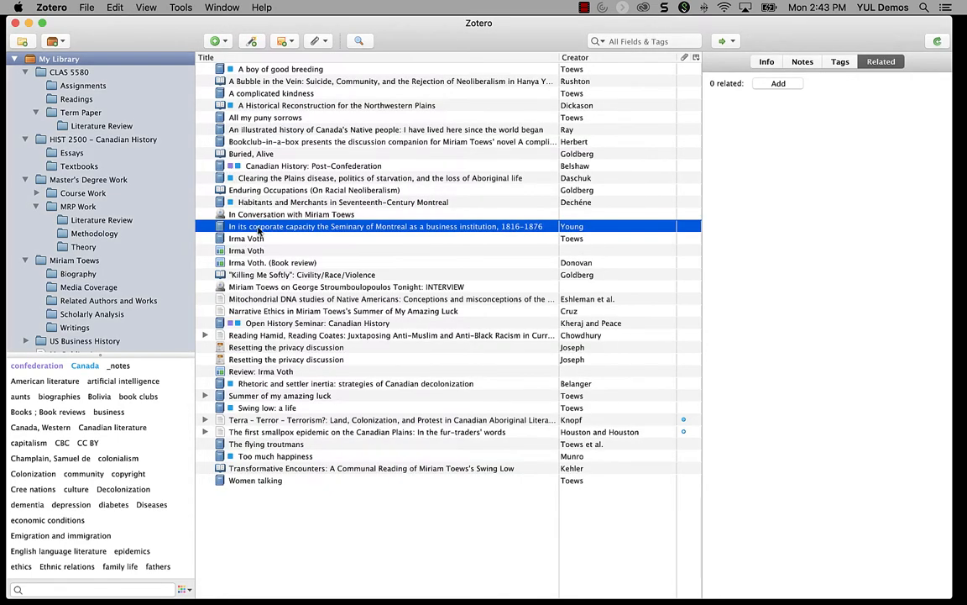
right_click(386, 225)
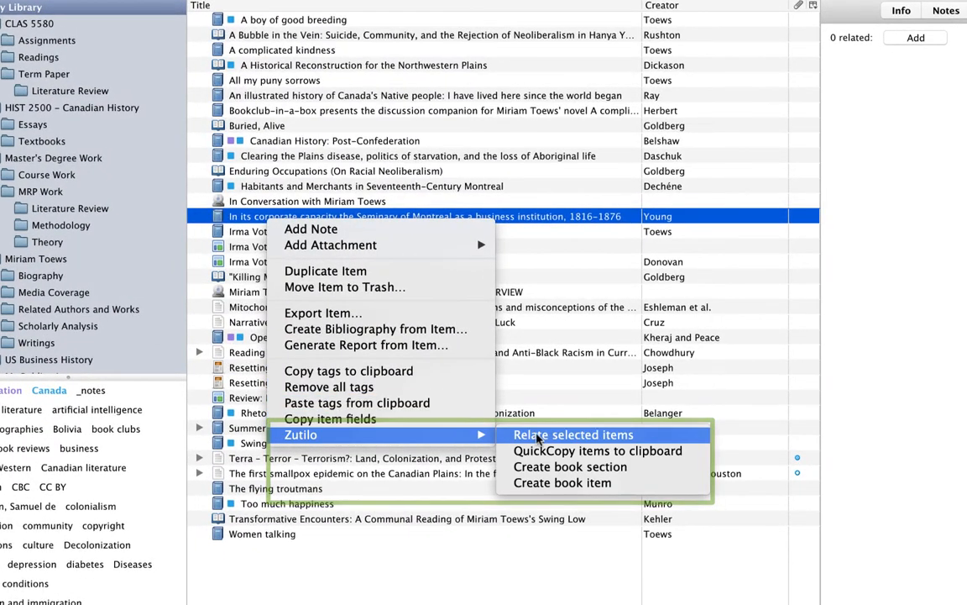
mouse_move(442, 595)
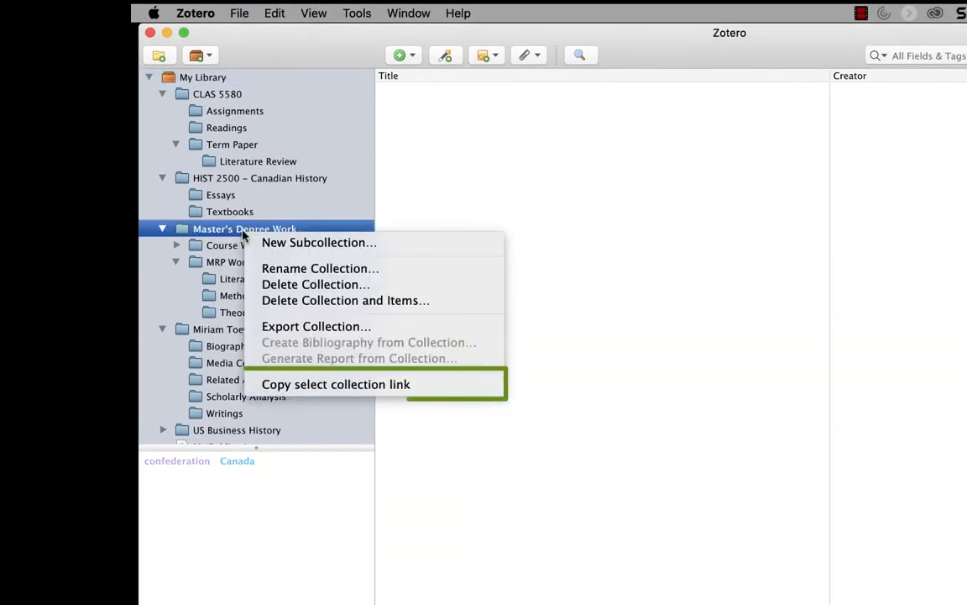
mouse_move(336, 384)
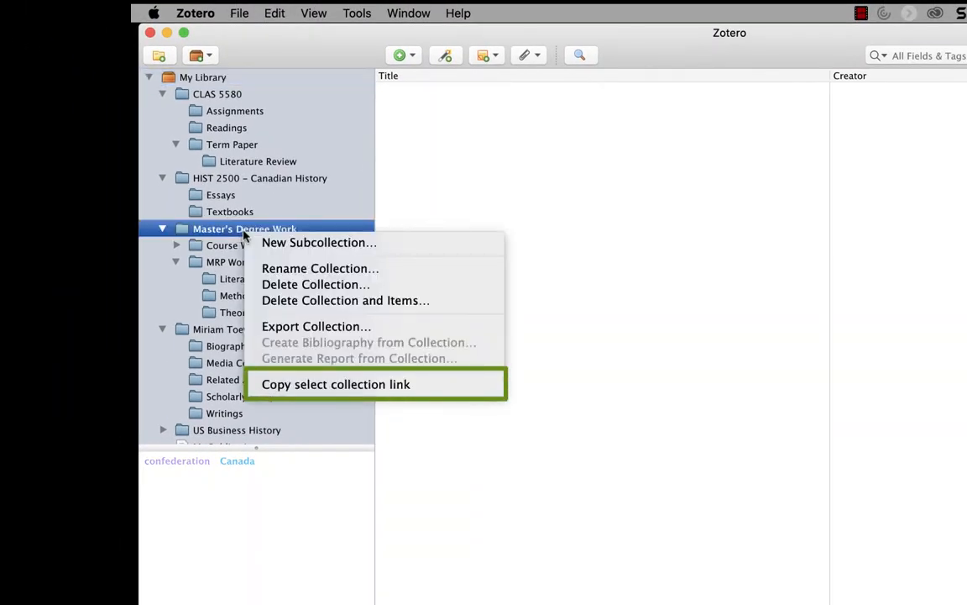
mouse_move(336, 384)
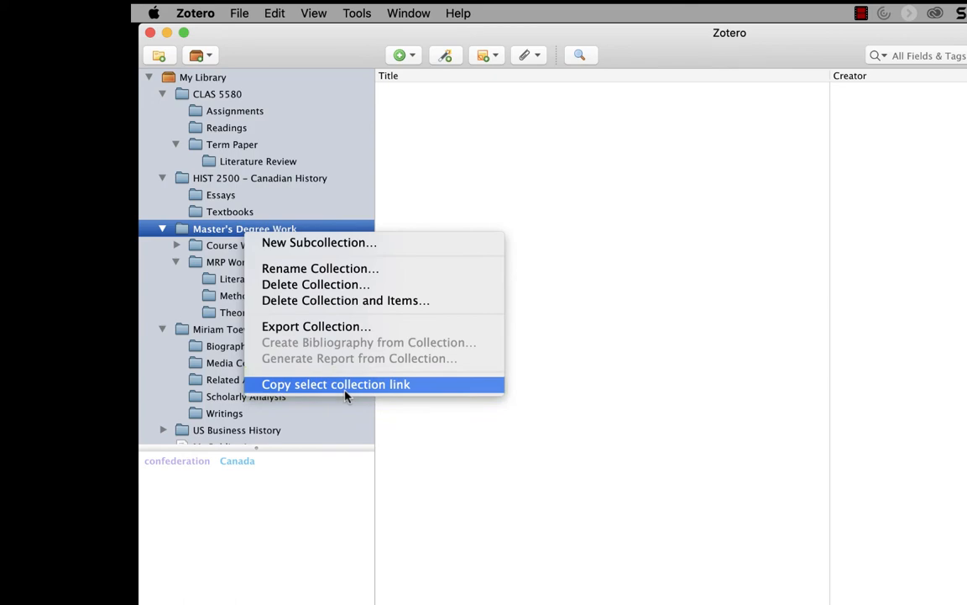
mouse_move(521, 422)
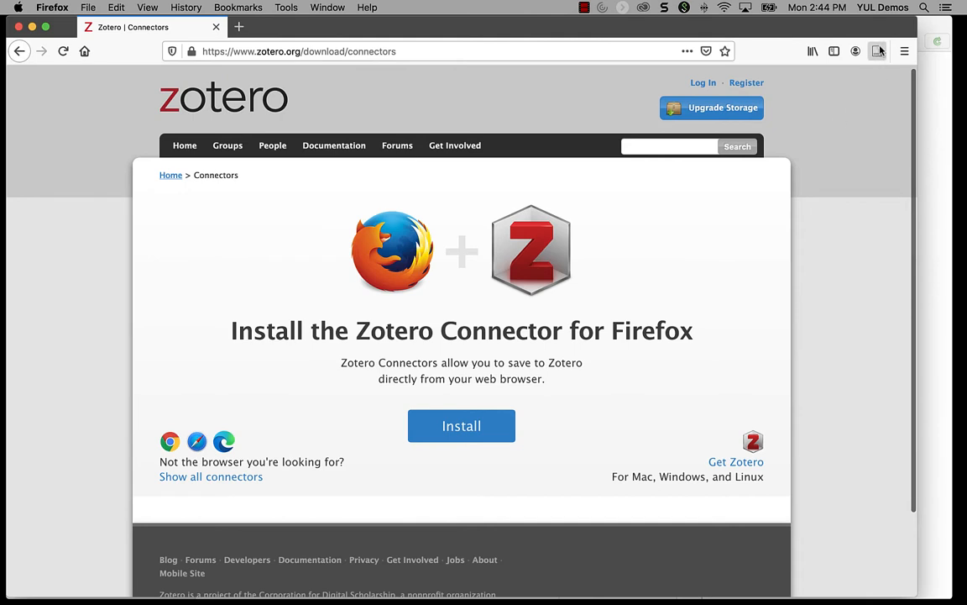
Scroll the plugins documentation to Interface Tools and follow Zutilo's link to its v3.5.0 release
click(878, 51)
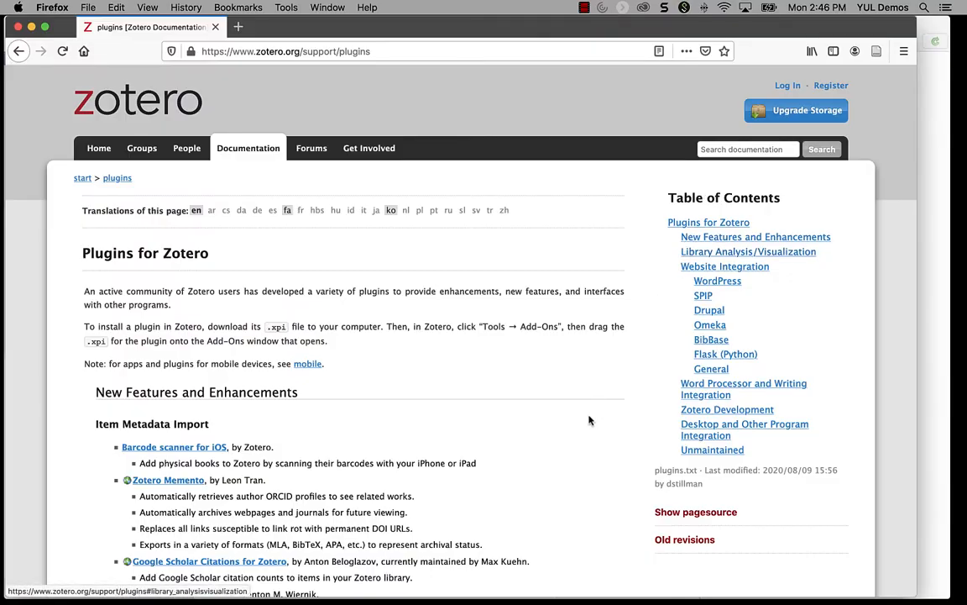
scroll(down, 3)
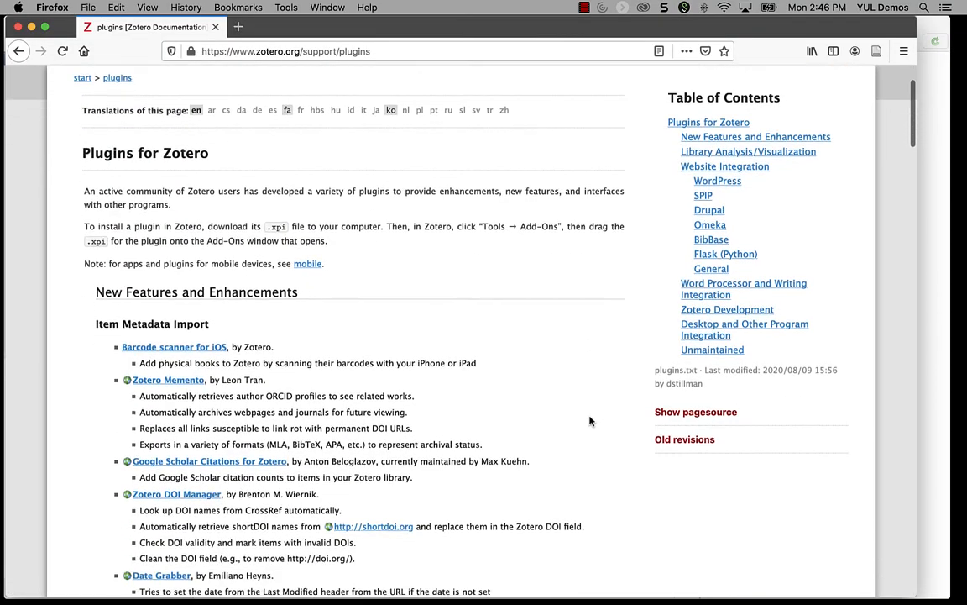
scroll(down, 3)
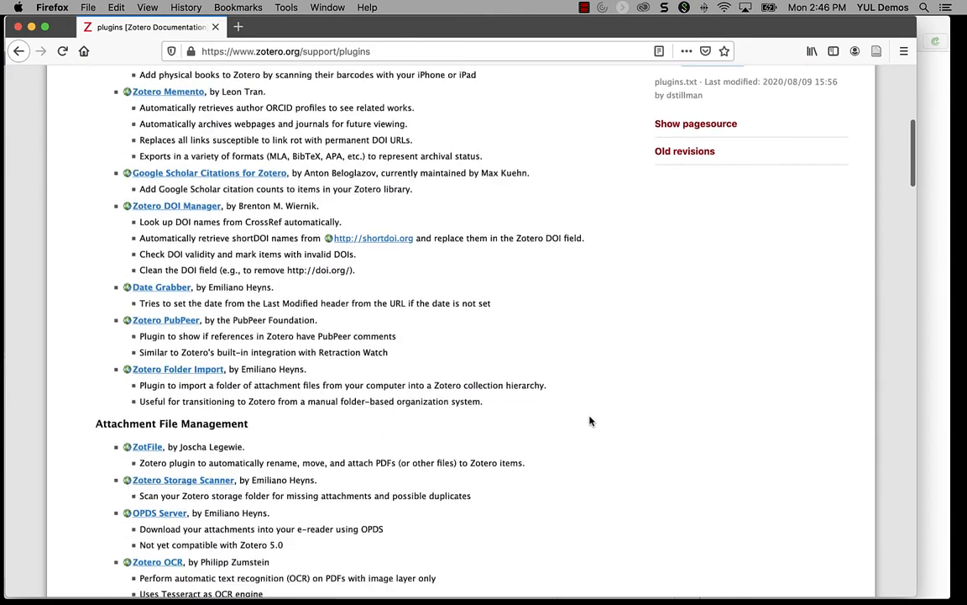
scroll(down, 3)
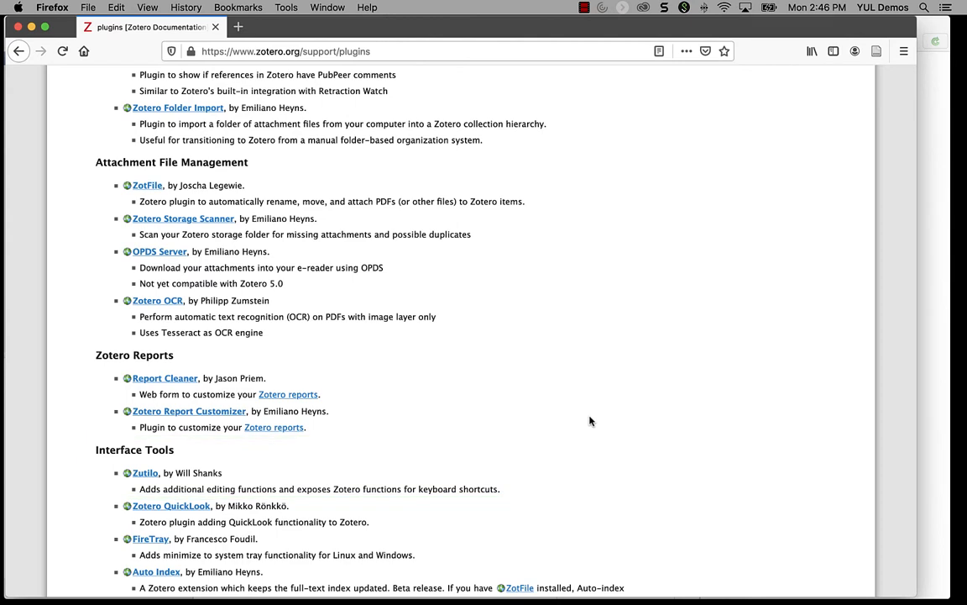
click(144, 472)
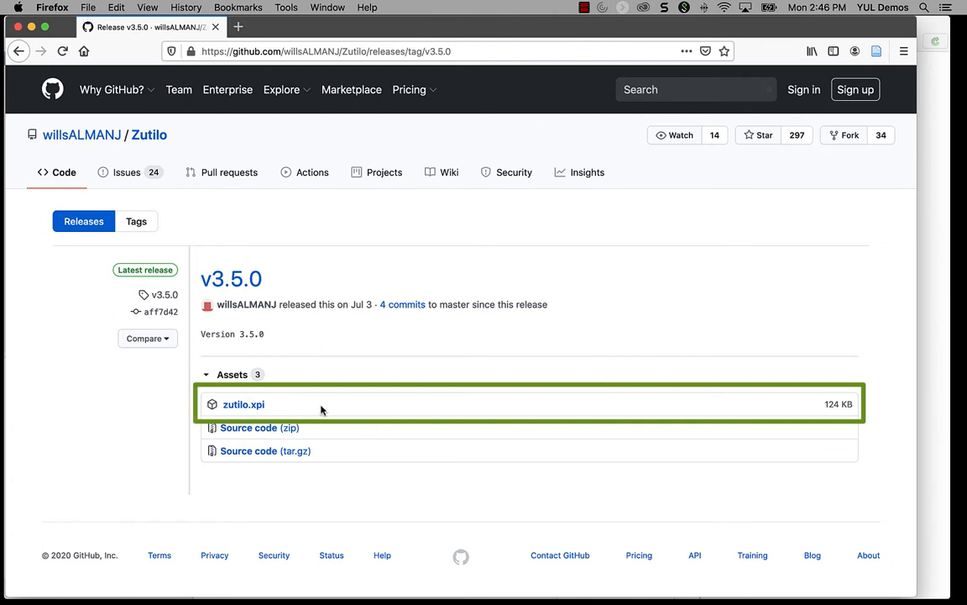
mouse_move(311, 412)
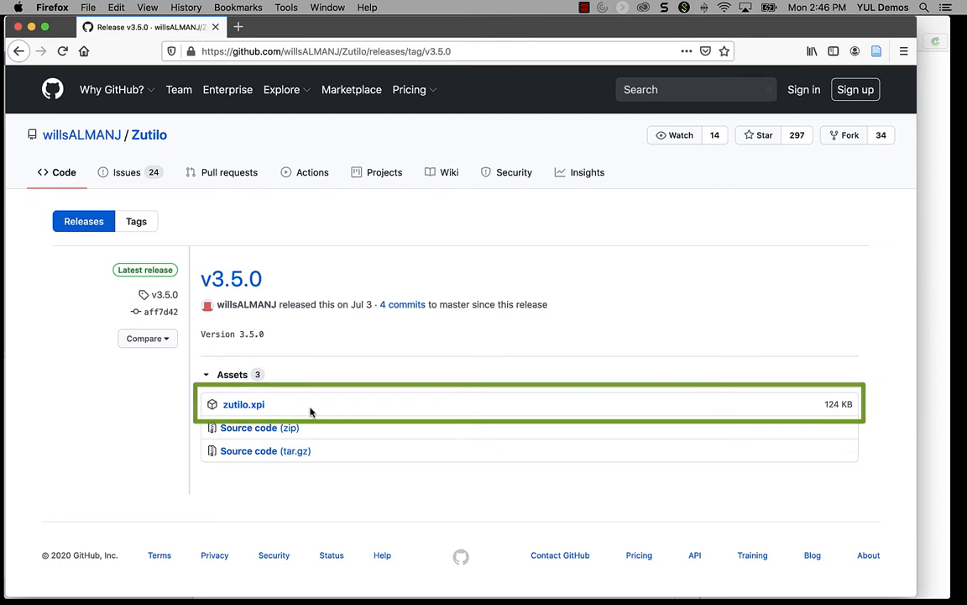
Save zutilo.xpi from the v3.5.0 release to Downloads, declining Firefox's add-on install prompt
right_click(243, 404)
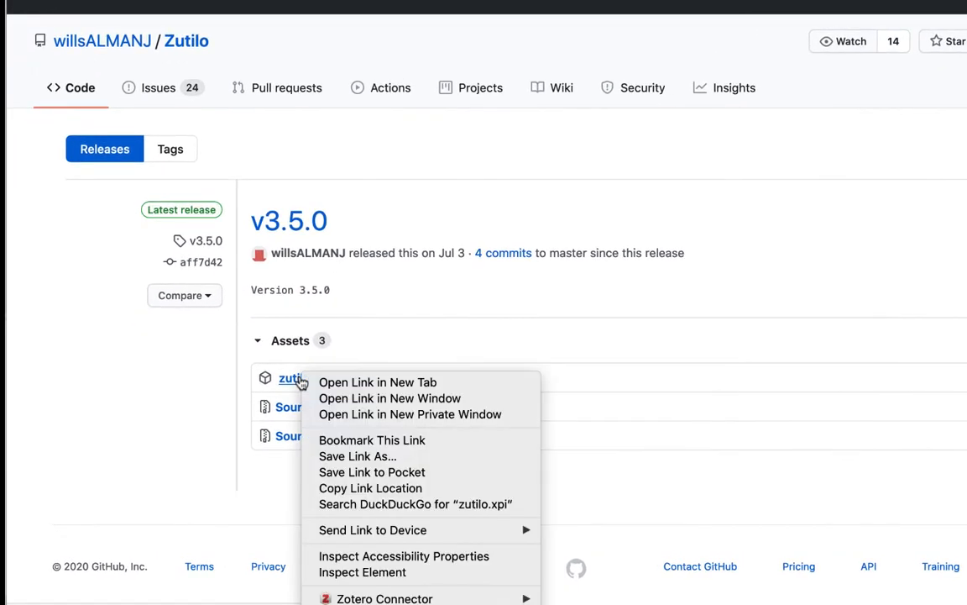
click(357, 456)
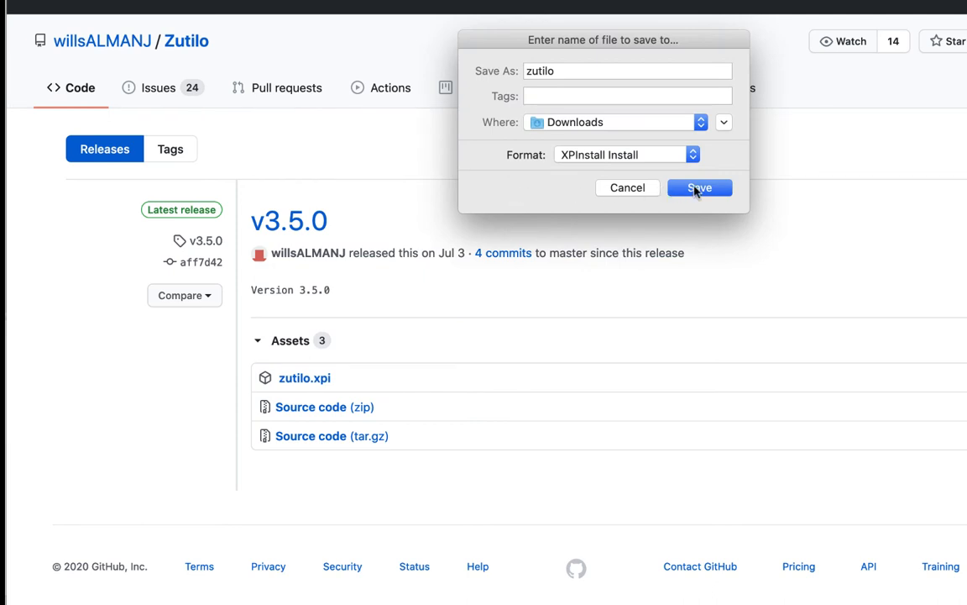
click(700, 188)
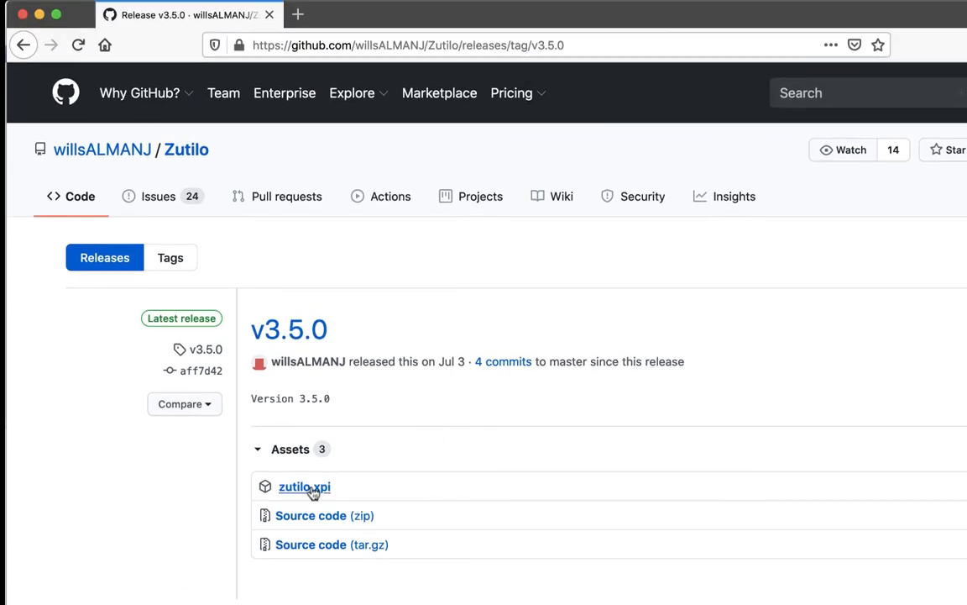
click(304, 486)
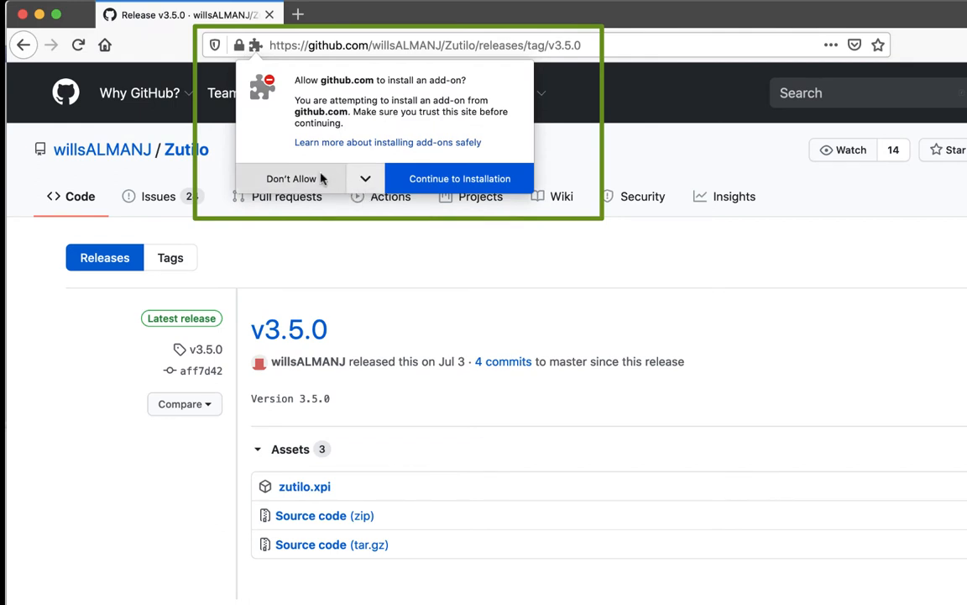
mouse_move(451, 265)
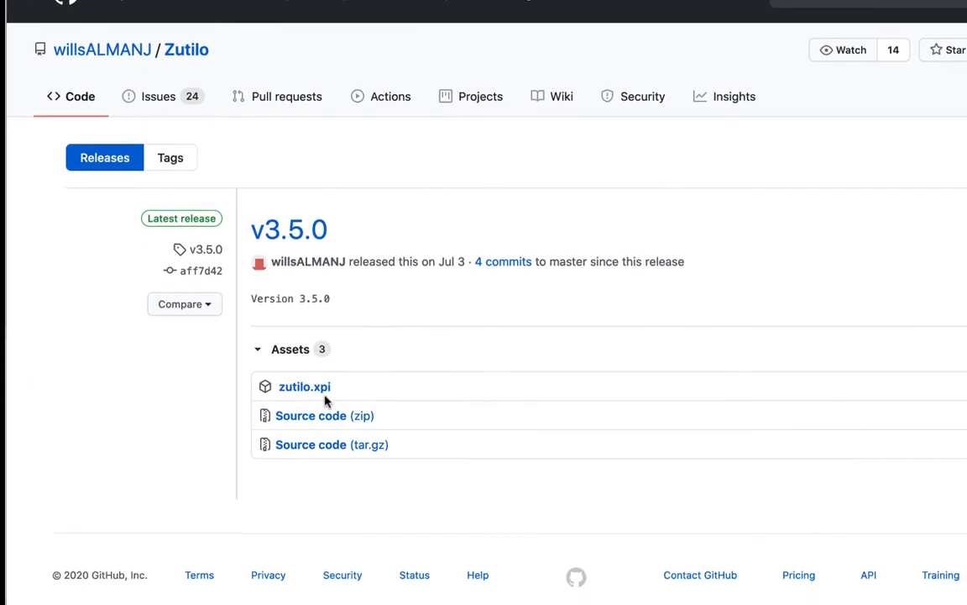
right_click(304, 387)
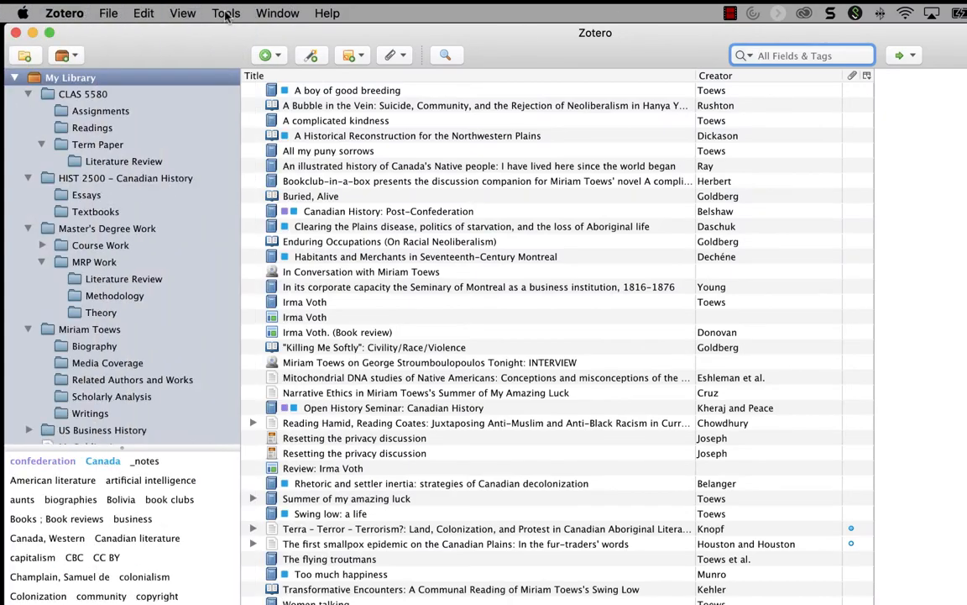
Install Zutilo Utility for Zotero from Downloads/zutilo.xpi in the Add-ons Manager, then close it
click(226, 12)
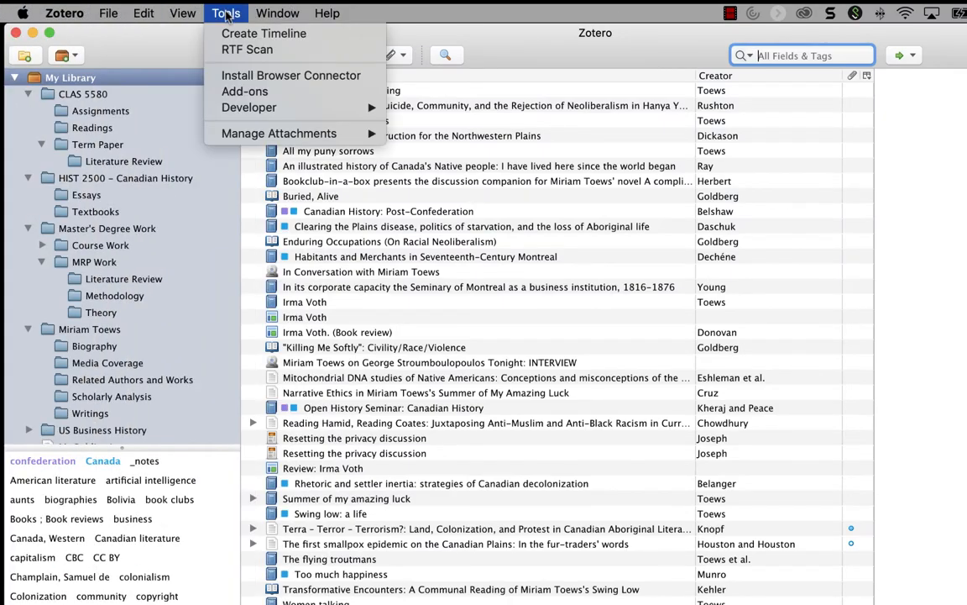
click(244, 91)
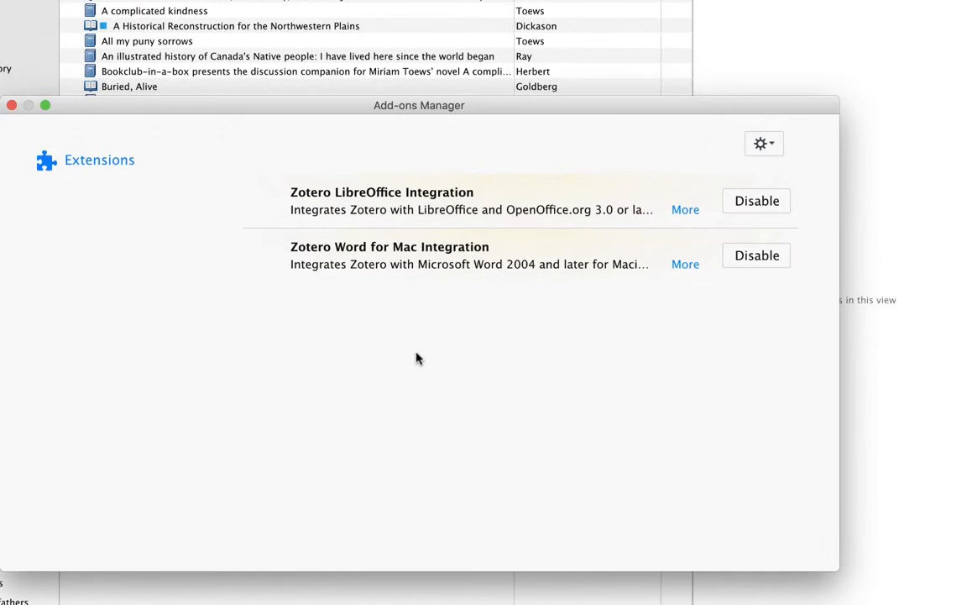
click(763, 143)
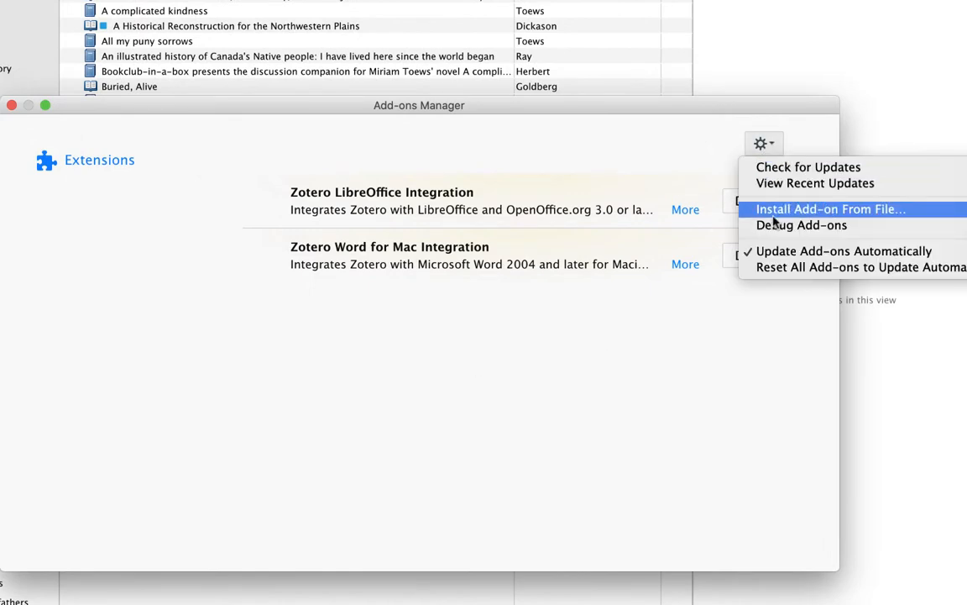
click(829, 208)
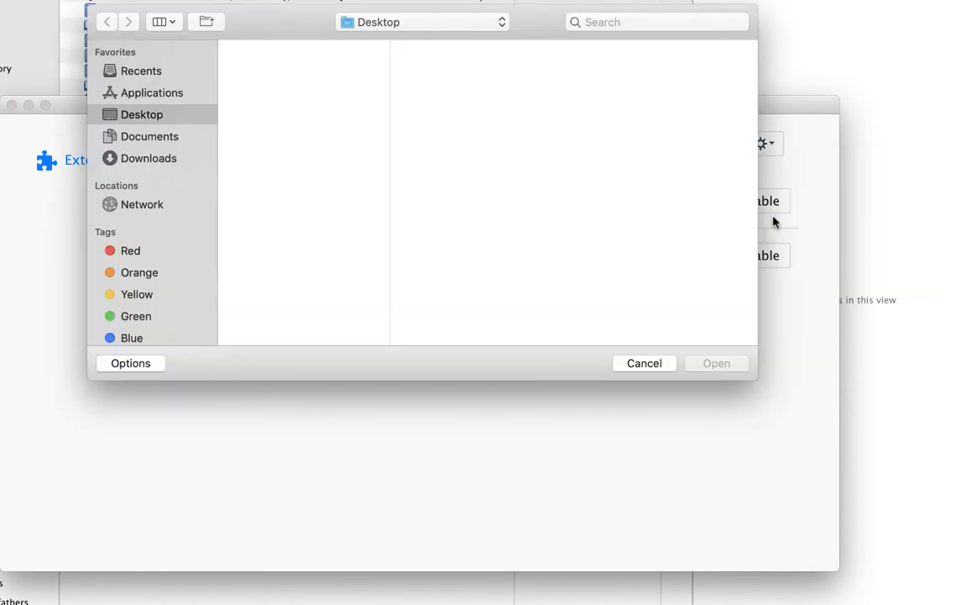
click(149, 158)
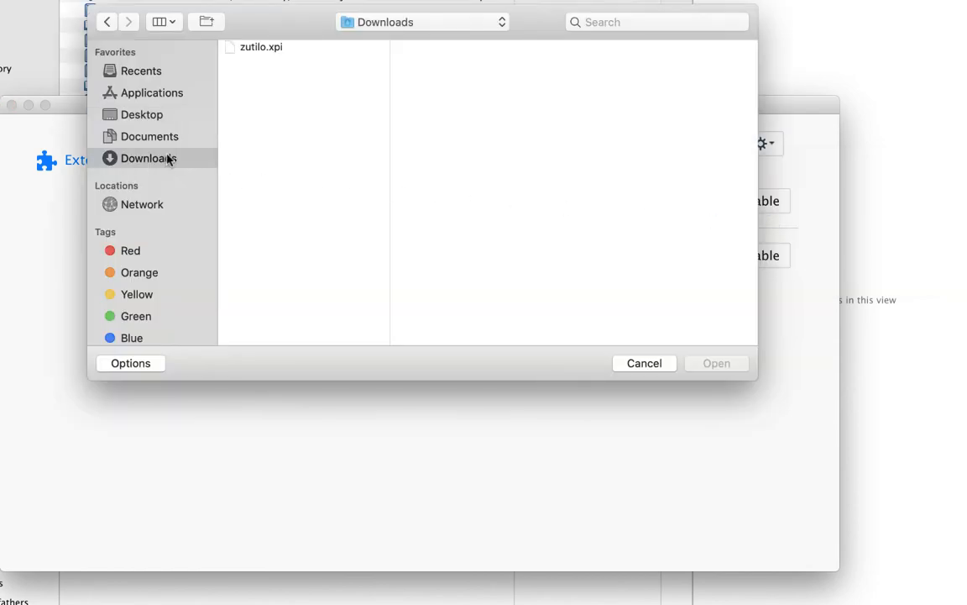
click(261, 47)
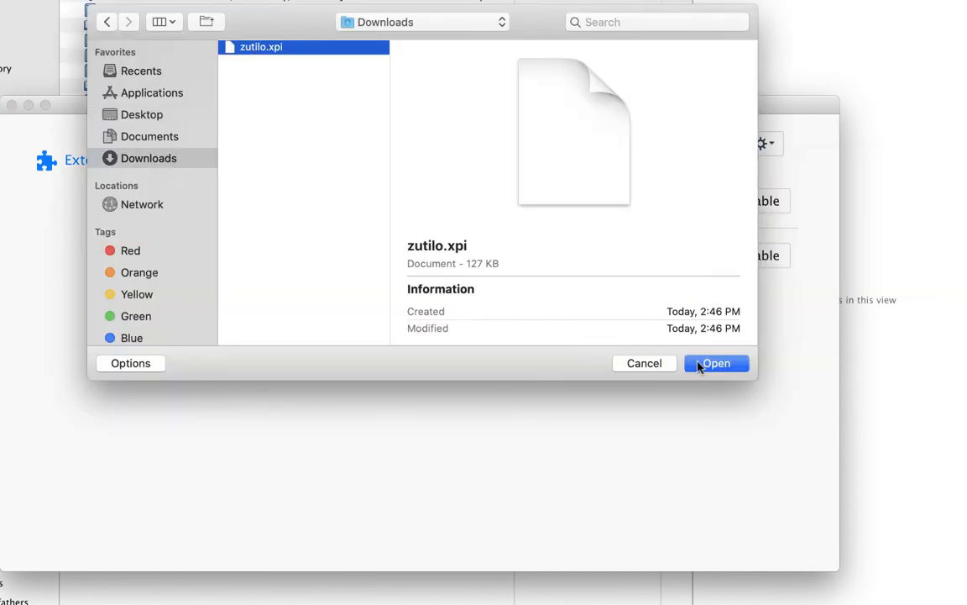
click(716, 362)
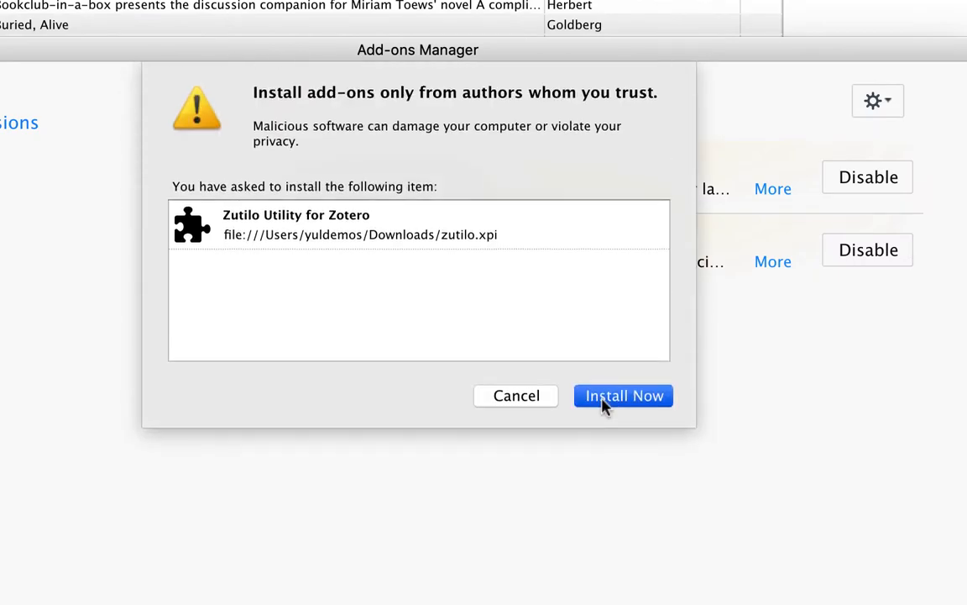
click(623, 395)
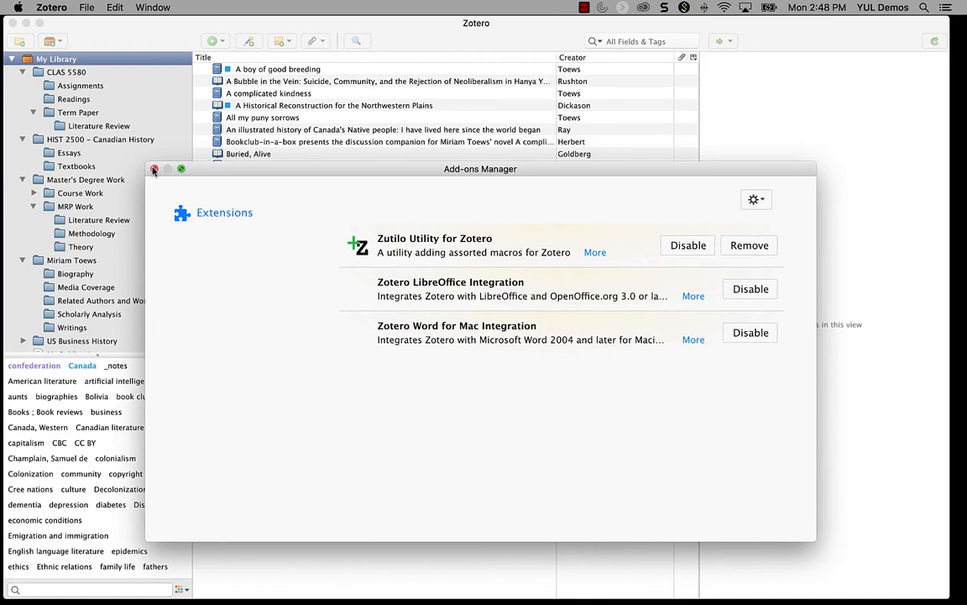
click(154, 169)
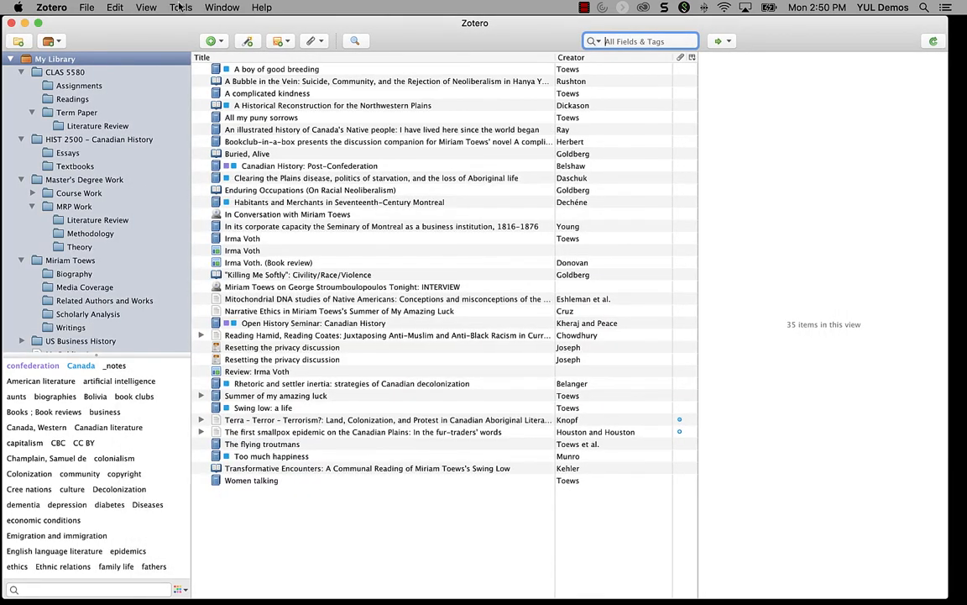
Open Zutilo Preferences and look over its keyboard shortcuts list
click(181, 7)
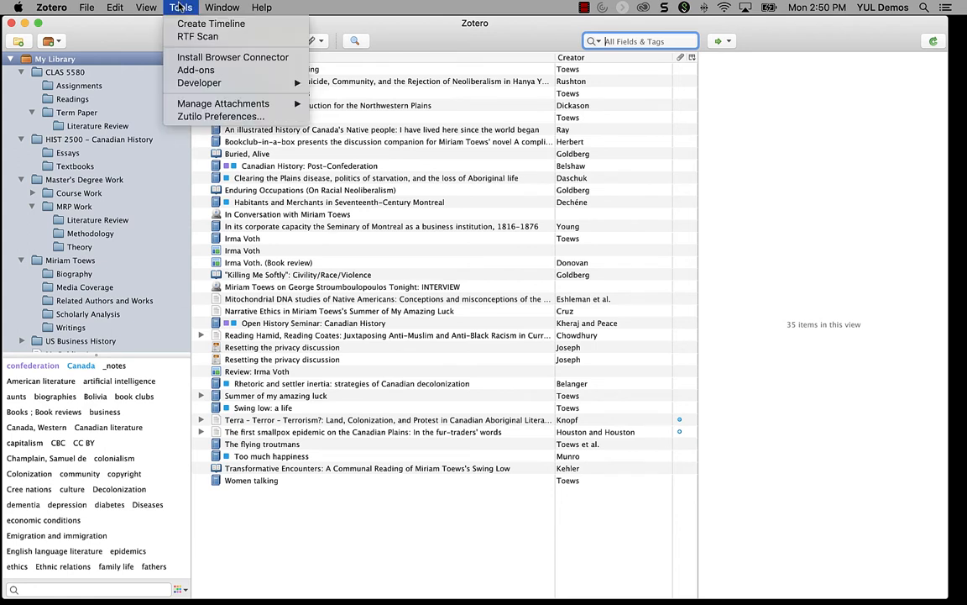
mouse_move(220, 115)
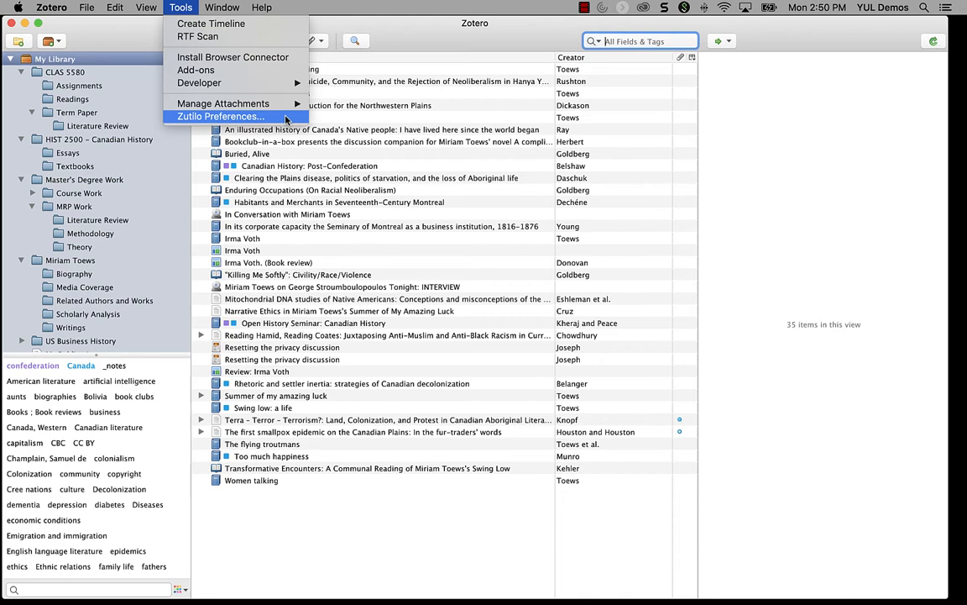
click(220, 116)
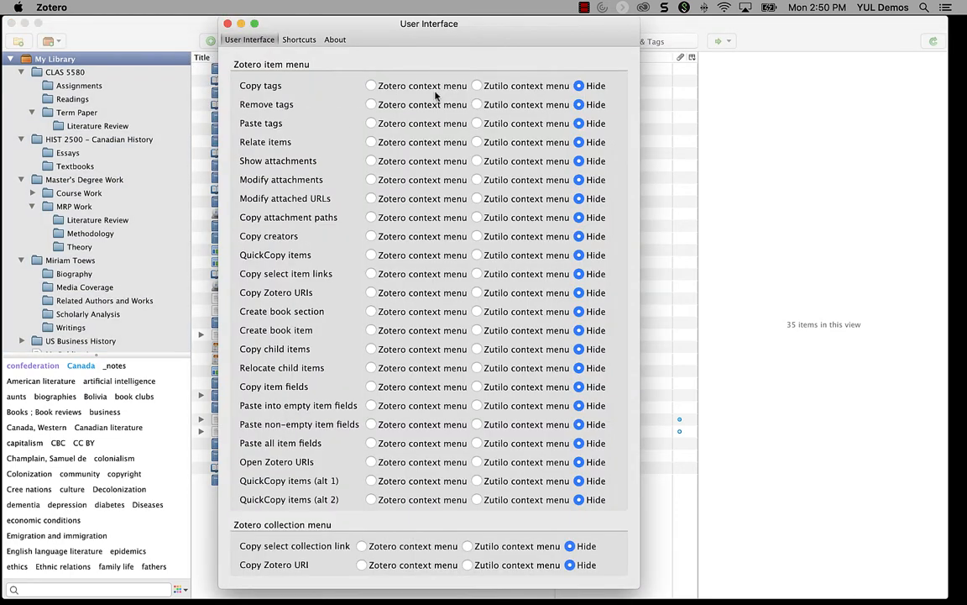
mouse_move(518, 38)
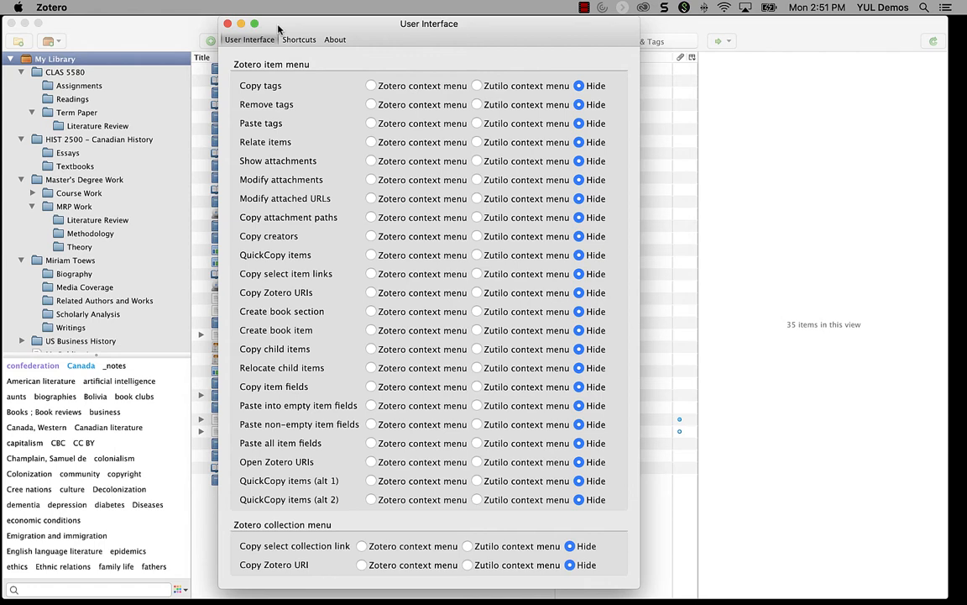
click(299, 39)
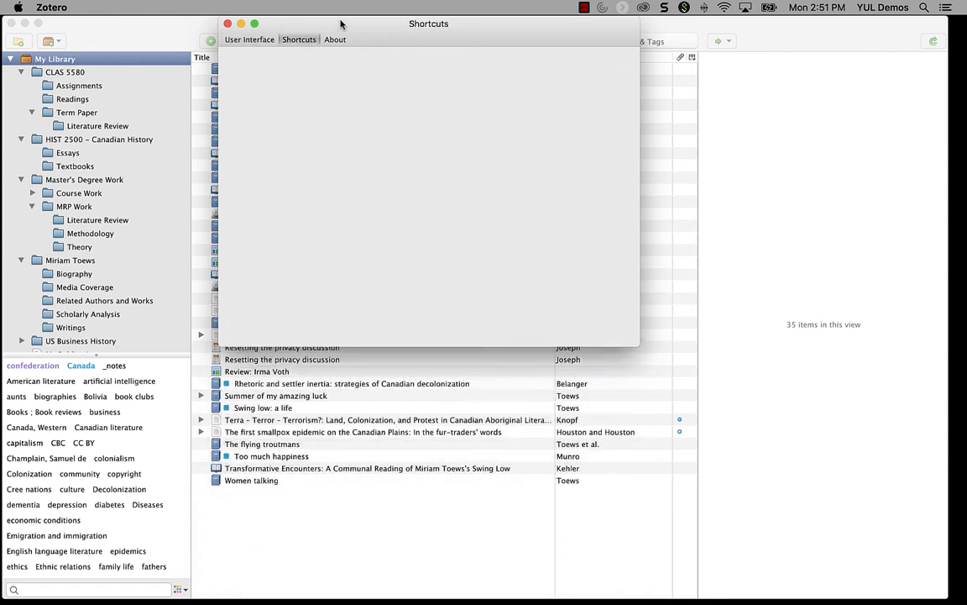
click(299, 39)
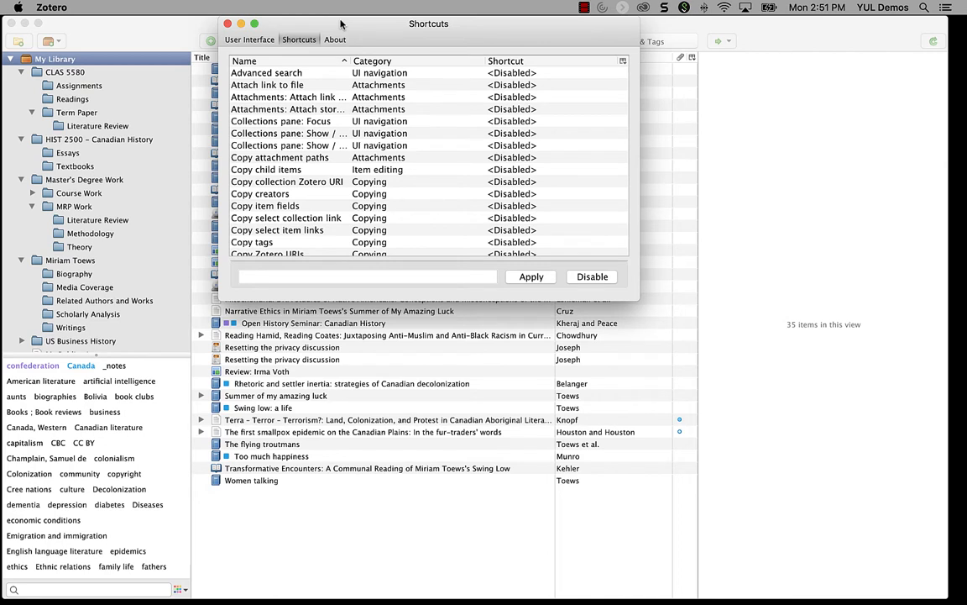
Read Zutilo's readme from the About section, then return to User Interface settings
click(335, 39)
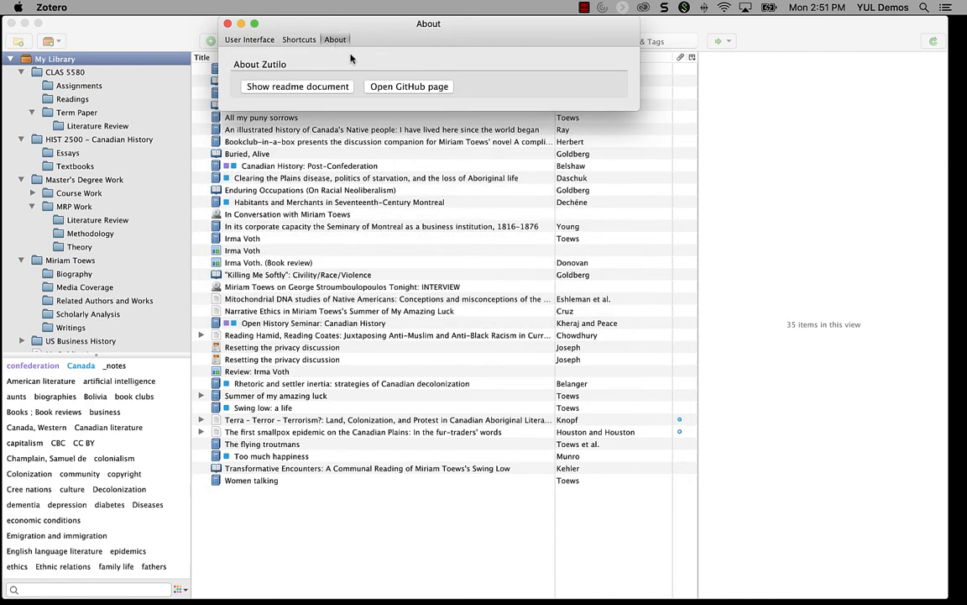
click(297, 86)
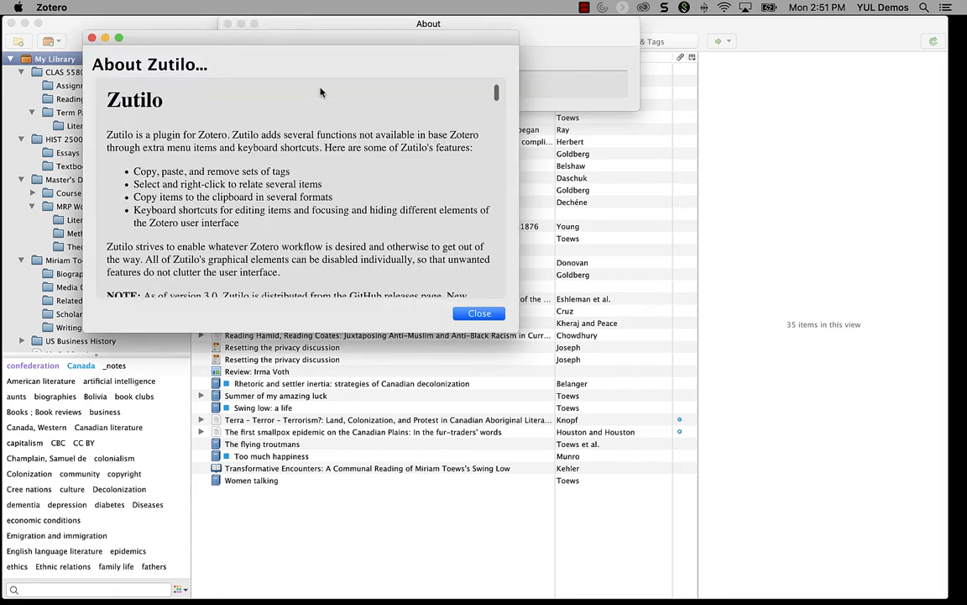
scroll(down, 3)
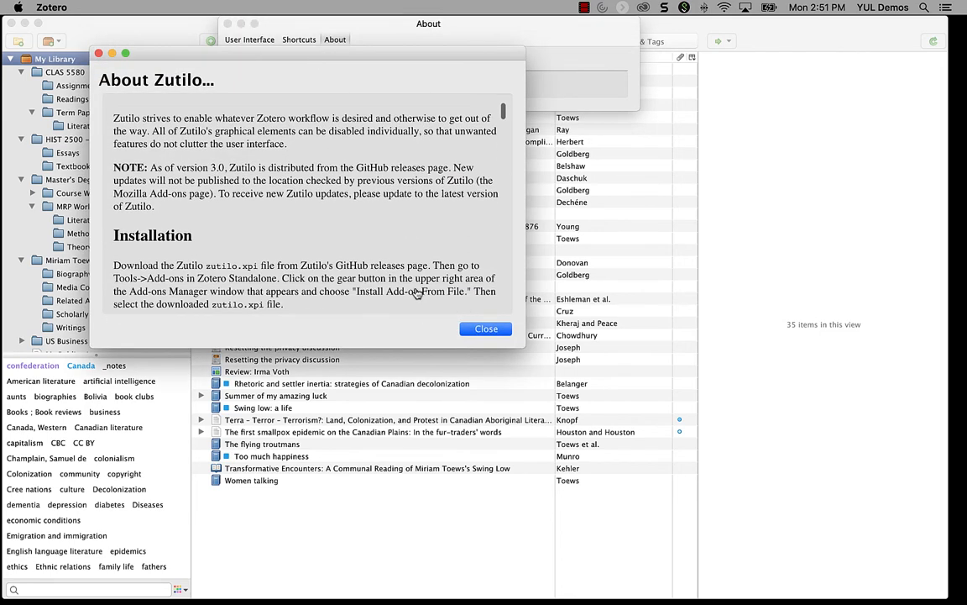
scroll(down, 3)
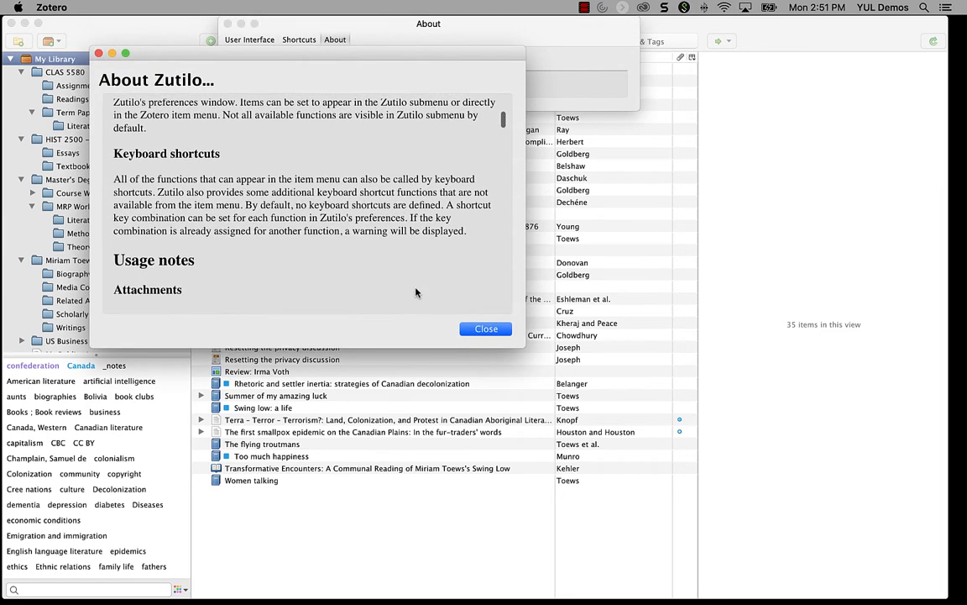
click(486, 328)
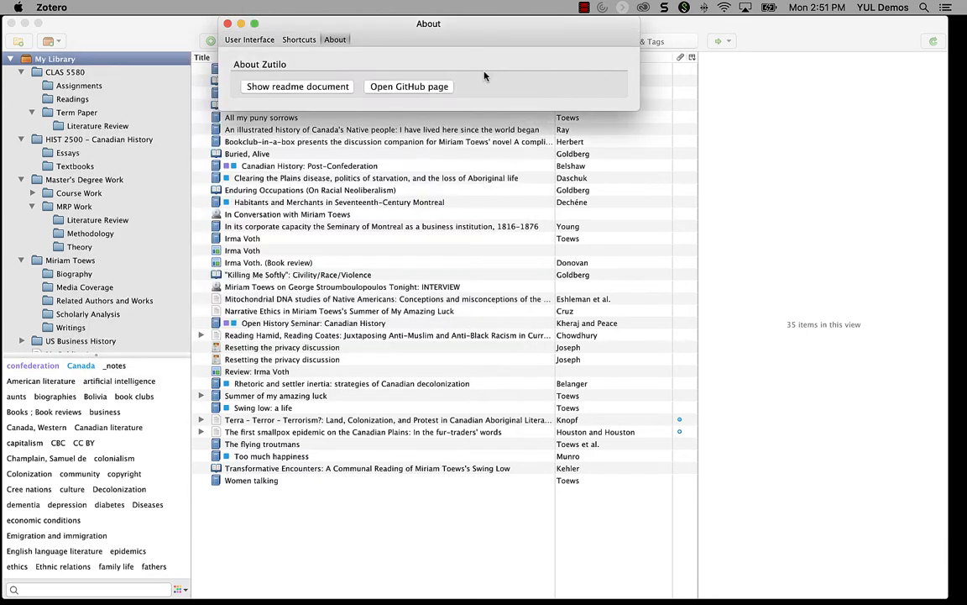
click(249, 39)
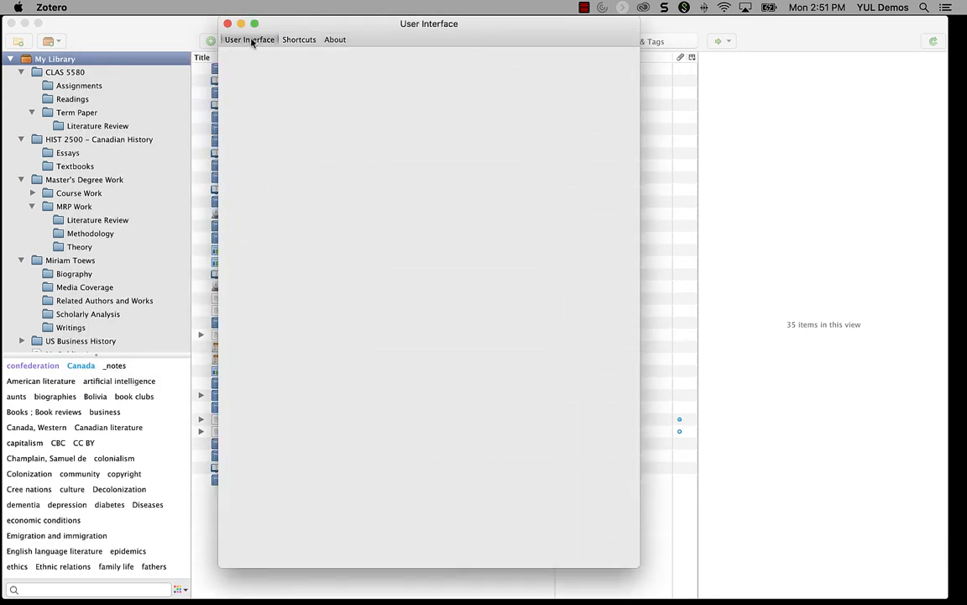
Assign Zutilo's tag, relate, QuickCopy, book and paste-field functions to Zotero or Zutilo context menus
click(250, 39)
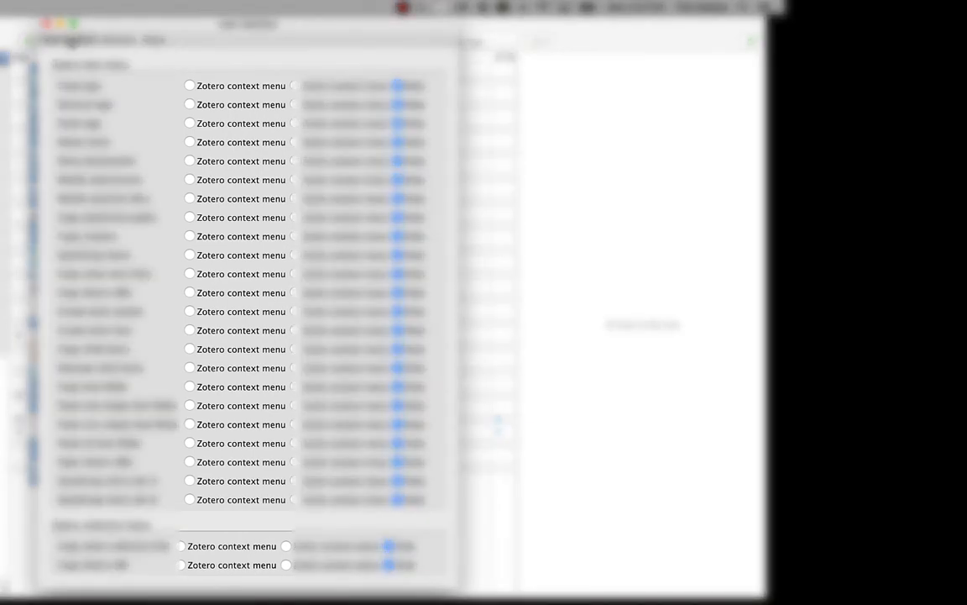
right_click(681, 164)
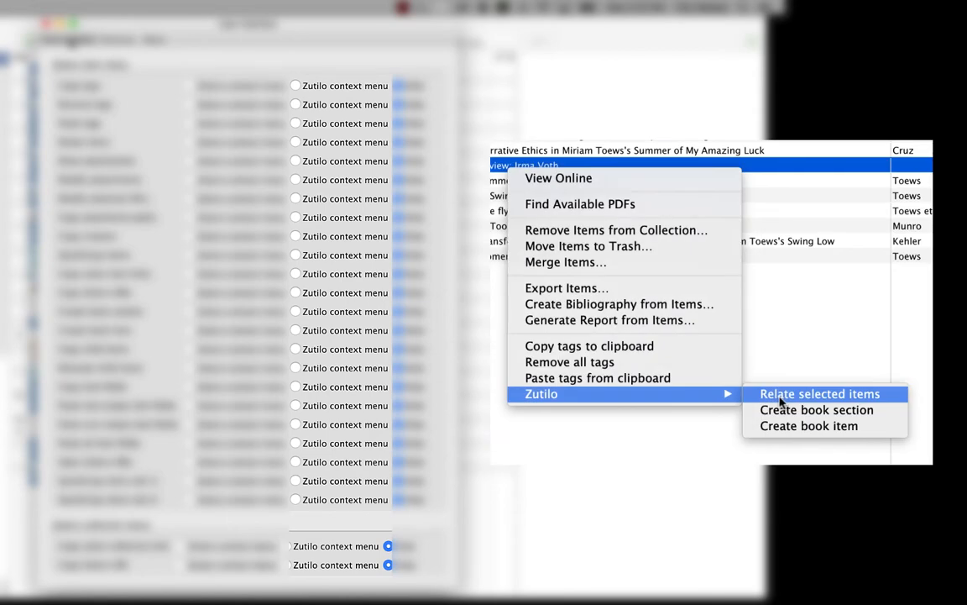
click(820, 393)
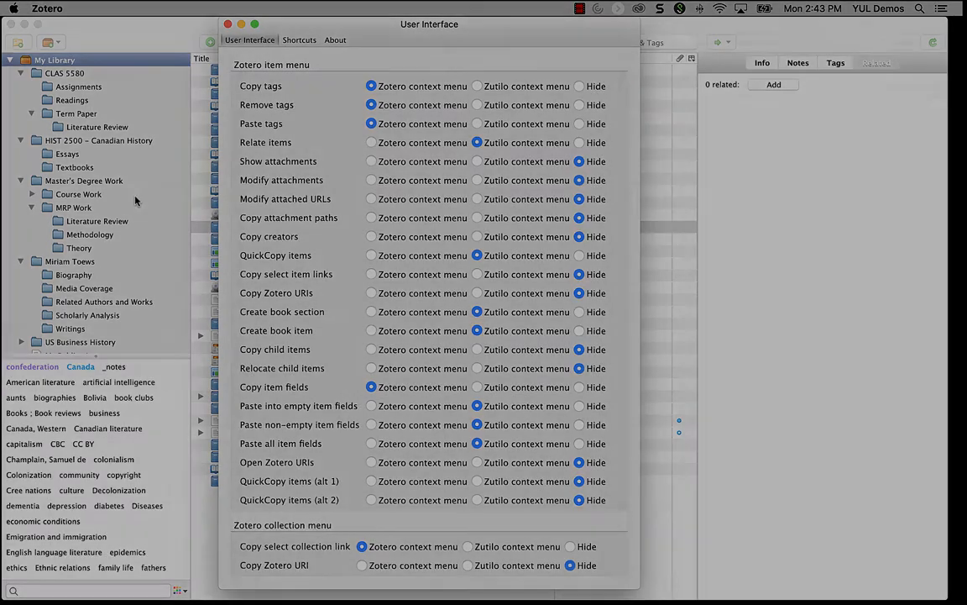
Add the tag 'Canada' to the Terra–Terror article
click(228, 24)
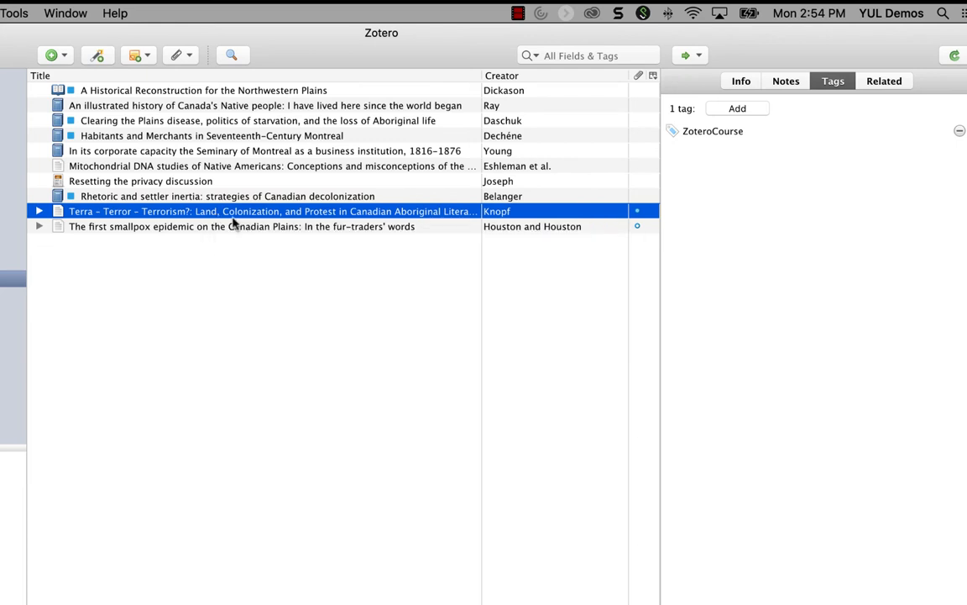
click(736, 109)
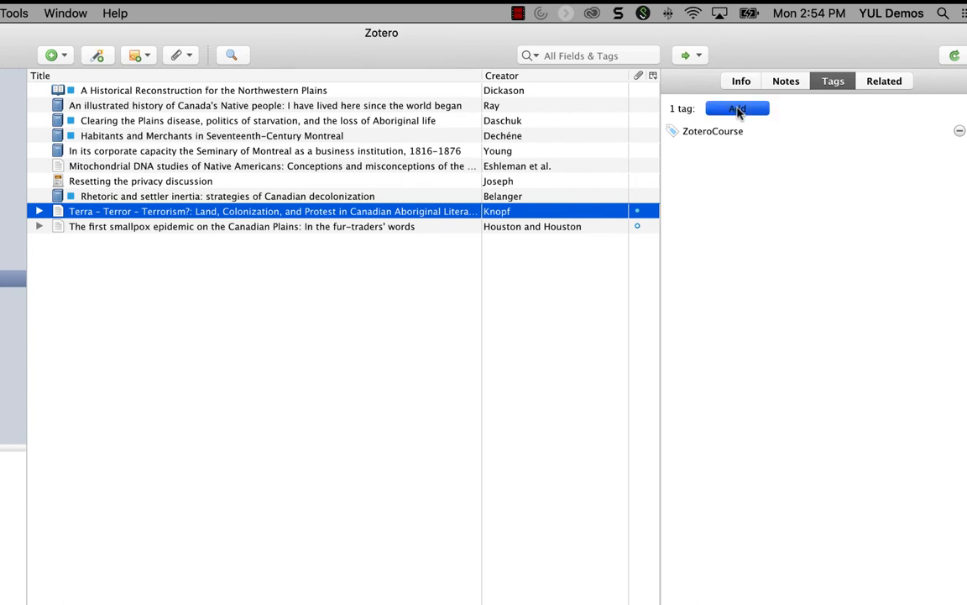
text(Canada)
text(TO READ)
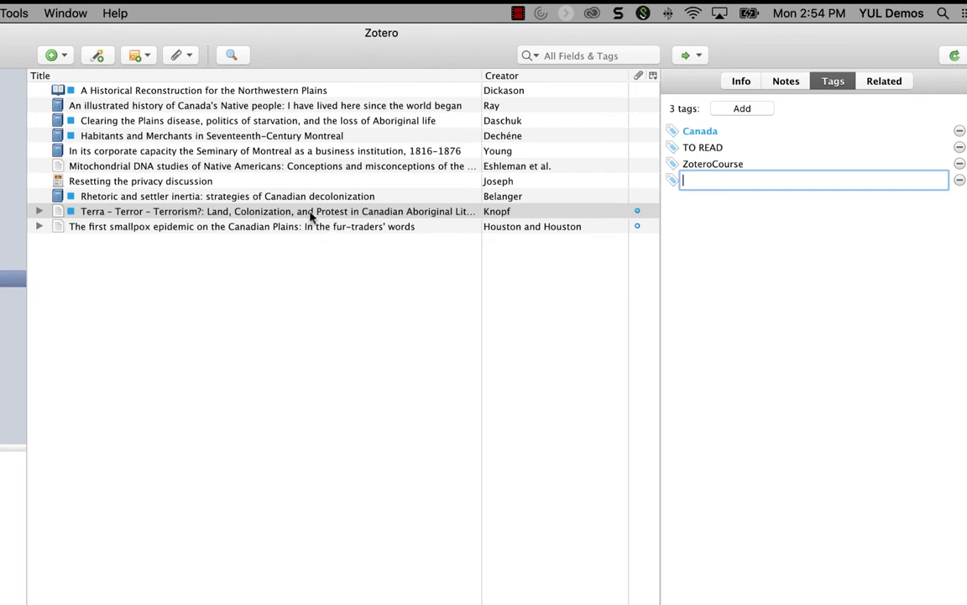
Copy the article's tags, then bring up actions for the illustrated history and Seminary of Montreal books
right_click(277, 211)
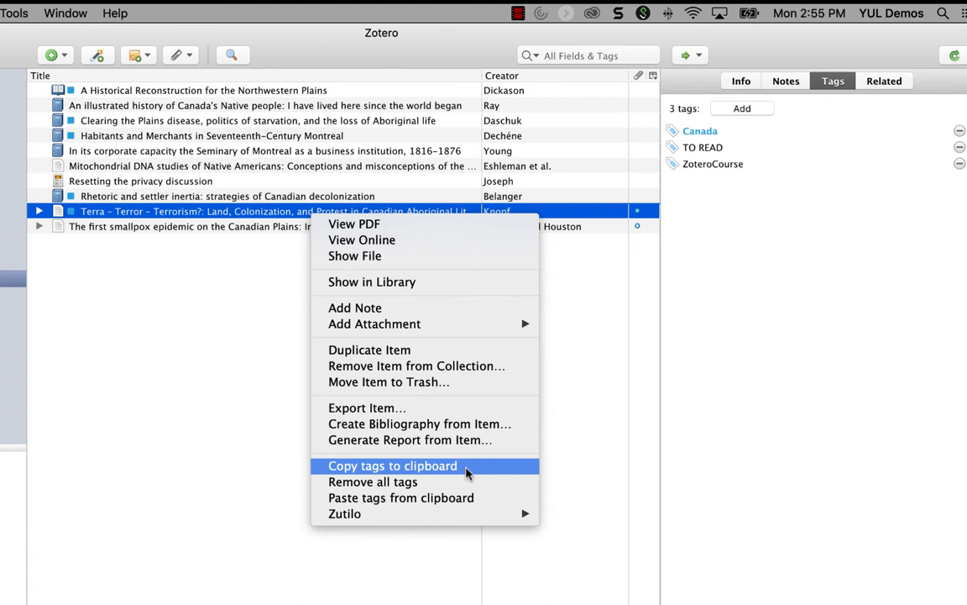
click(392, 466)
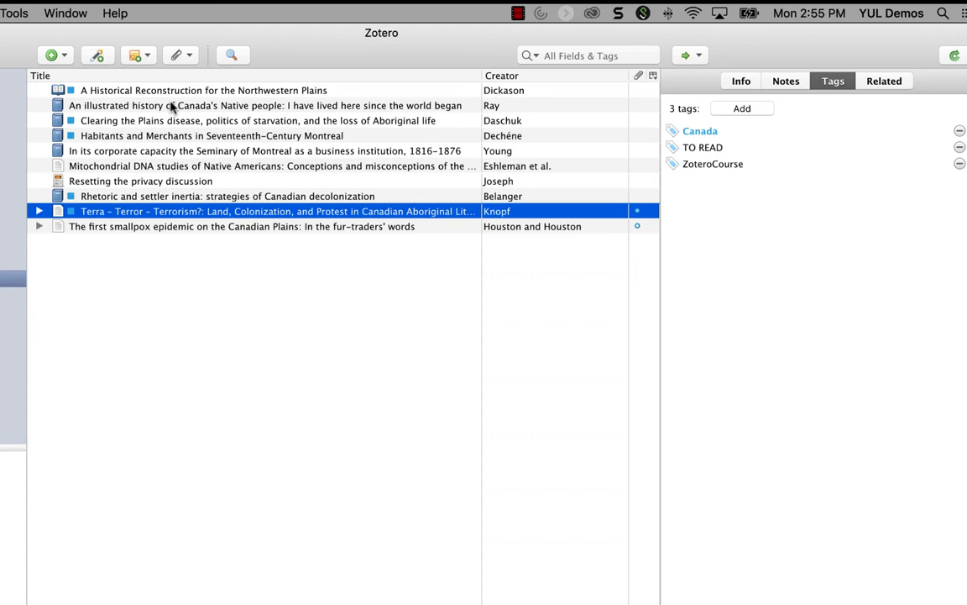
click(265, 105)
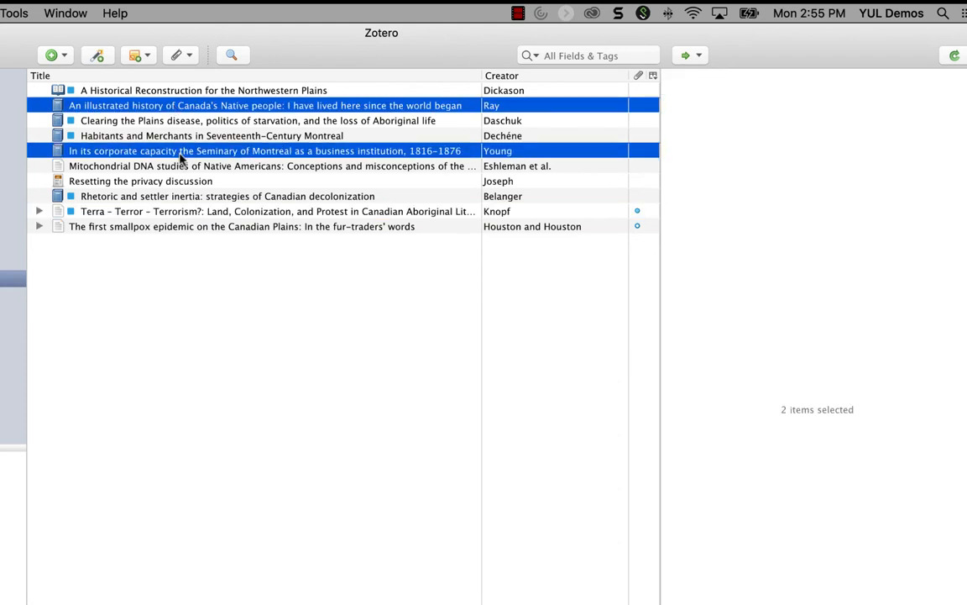
right_click(180, 151)
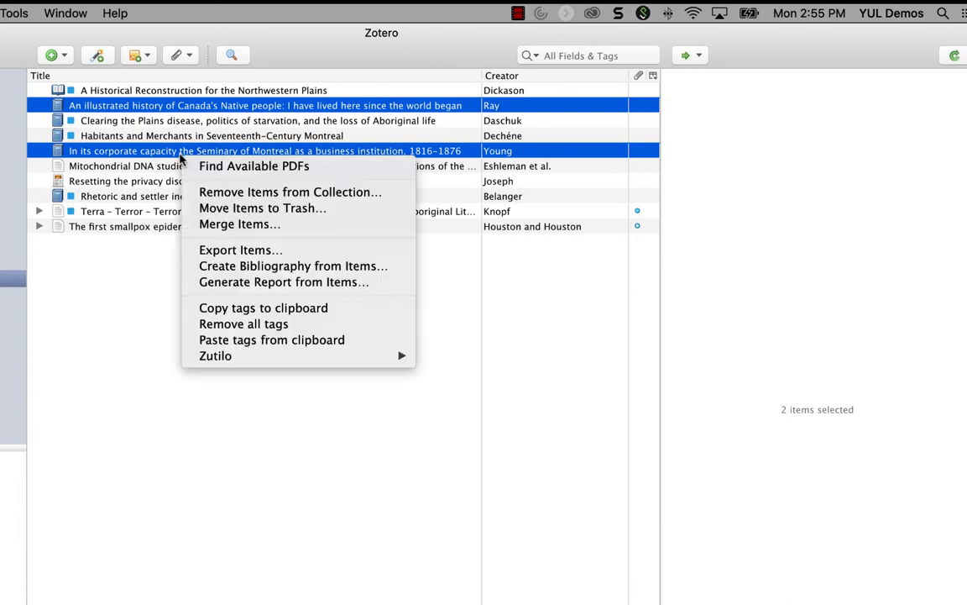
mouse_move(272, 339)
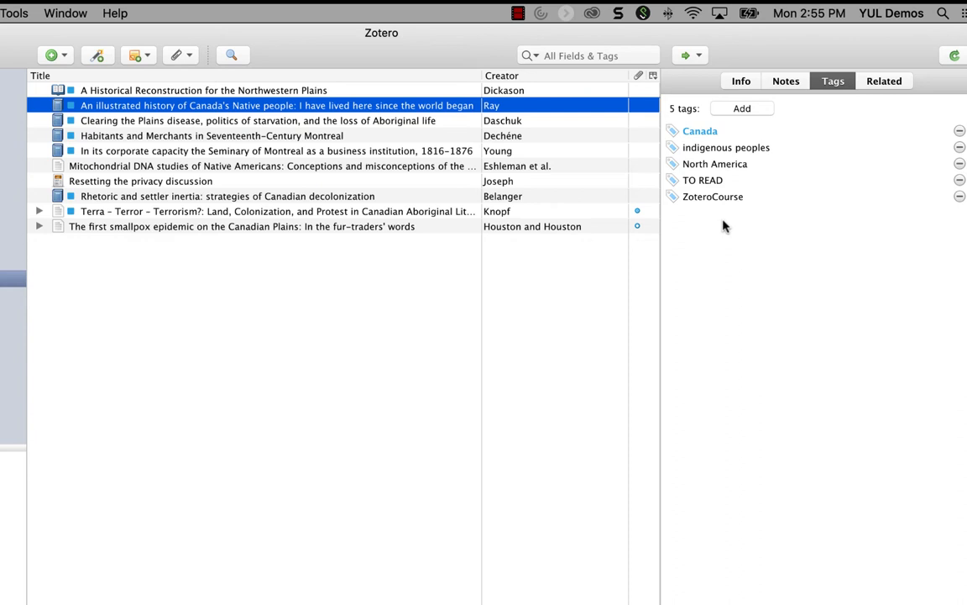
mouse_move(724, 227)
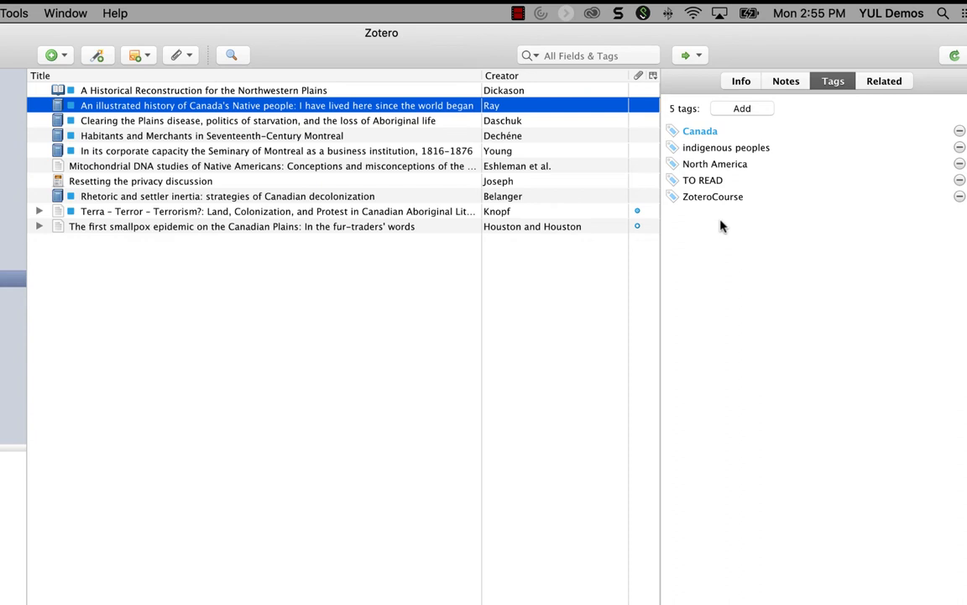
Clear every tag from the Rhetoric and settler inertia item through its context menu
click(227, 196)
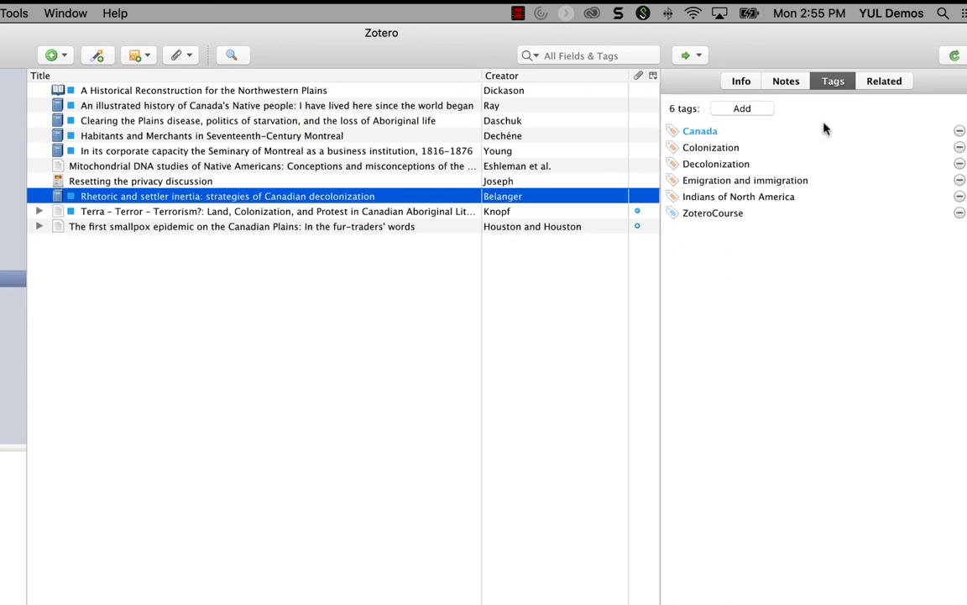
mouse_move(747, 263)
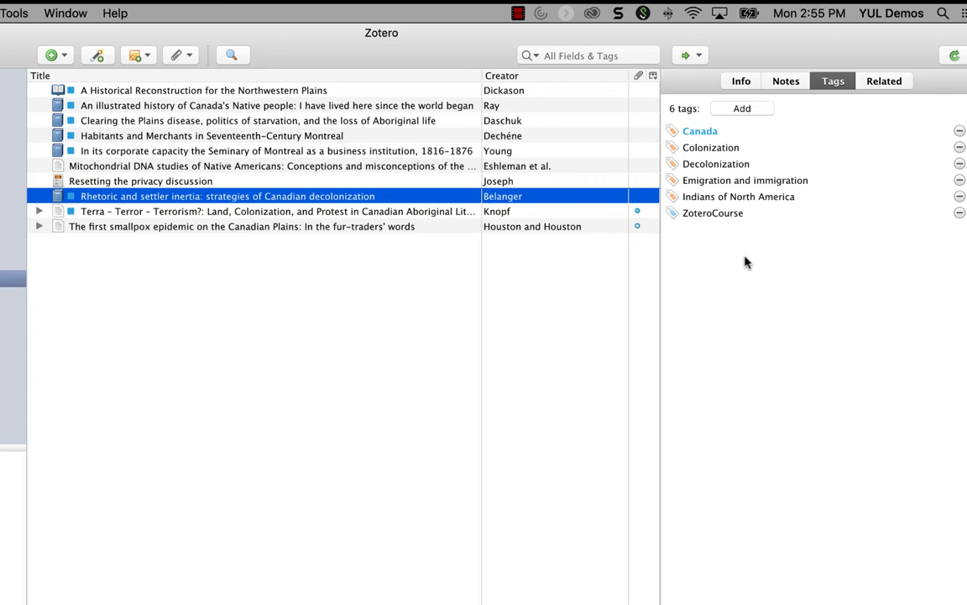
mouse_move(212, 196)
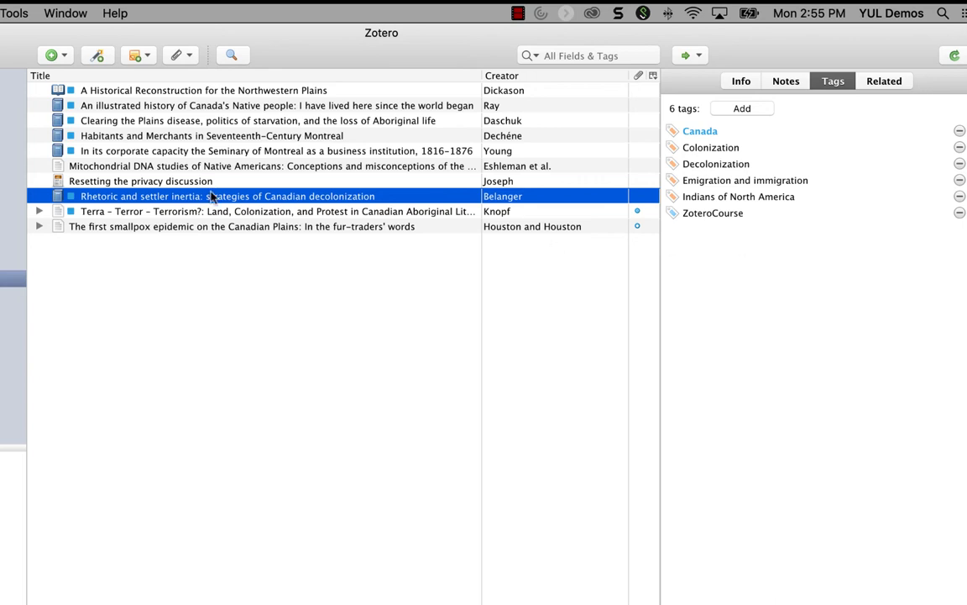
right_click(227, 195)
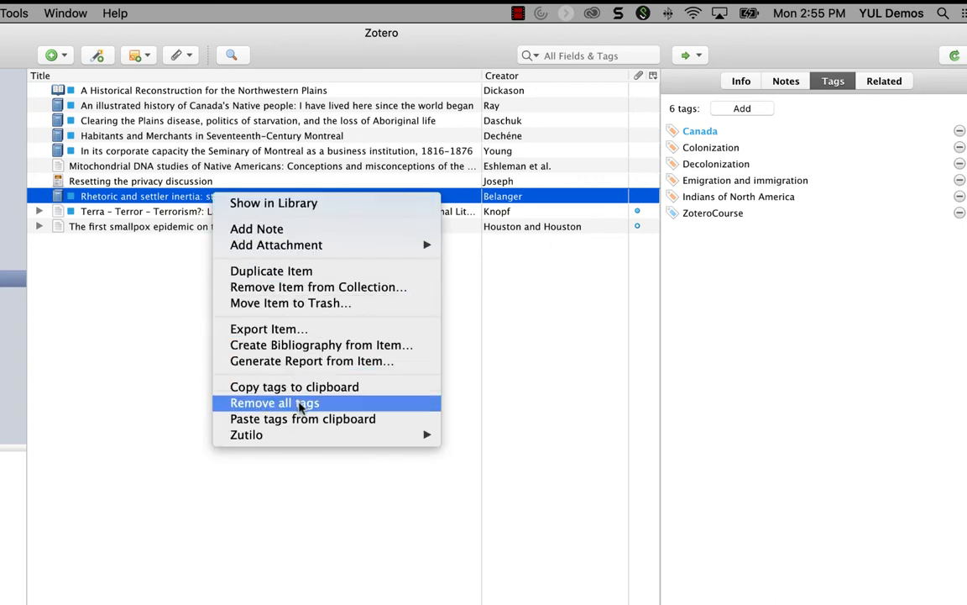
click(274, 402)
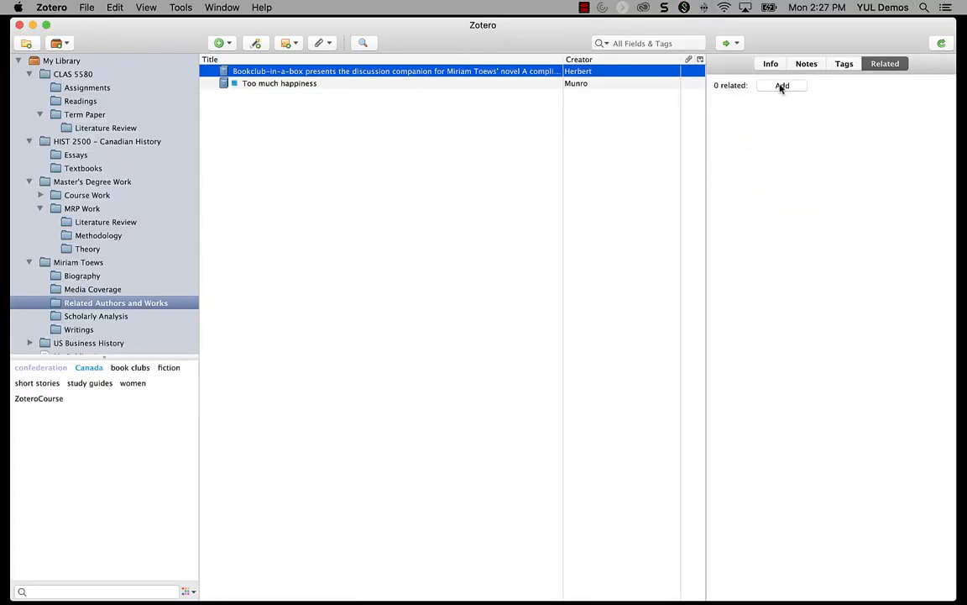
Start adding a related item to Bookclub-in-a-box and search the picker for 'compl'
click(782, 85)
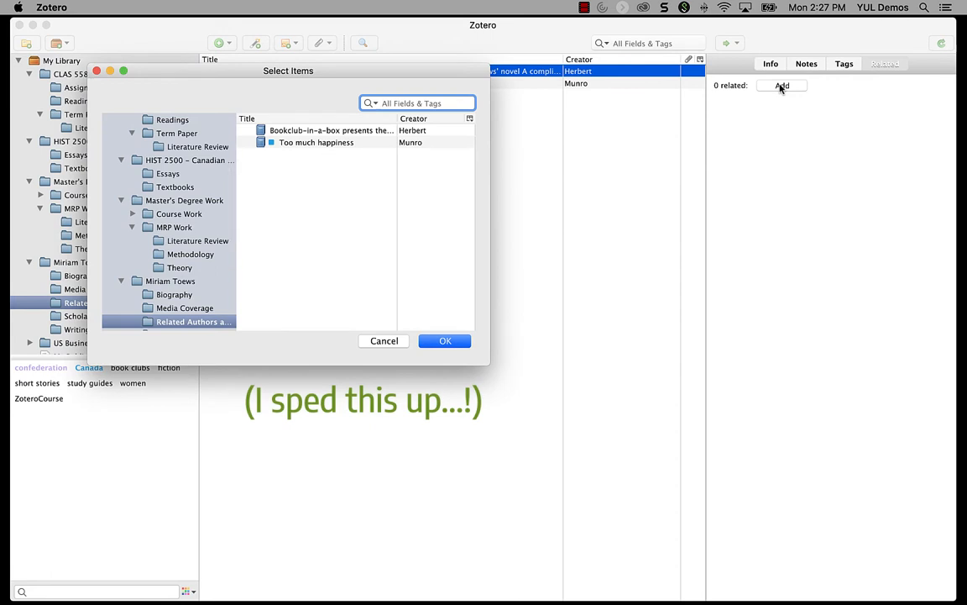
text(compl)
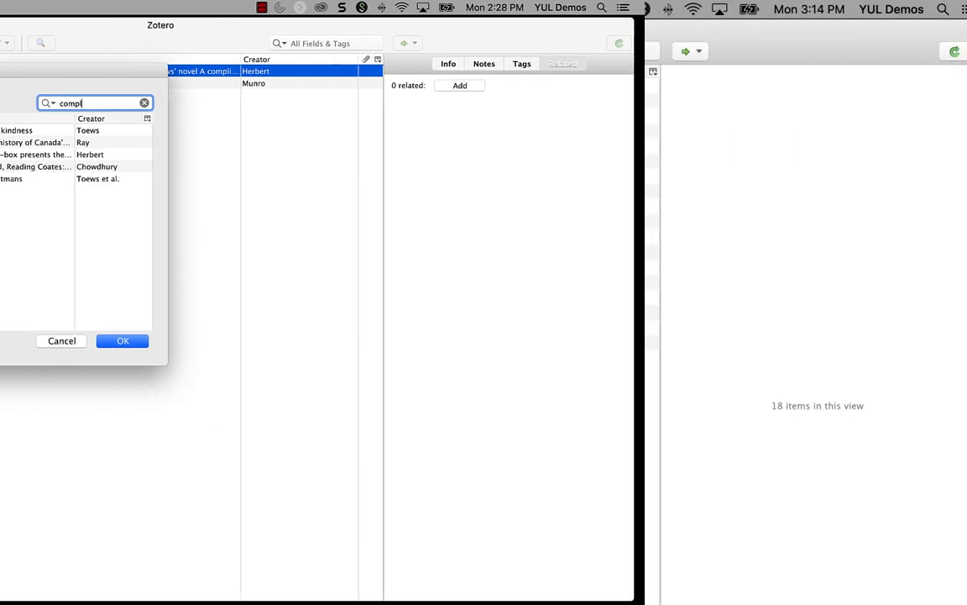
Relate the four Irma Voth records, including Review: Irma Voth, and verify their Related lists
click(61, 341)
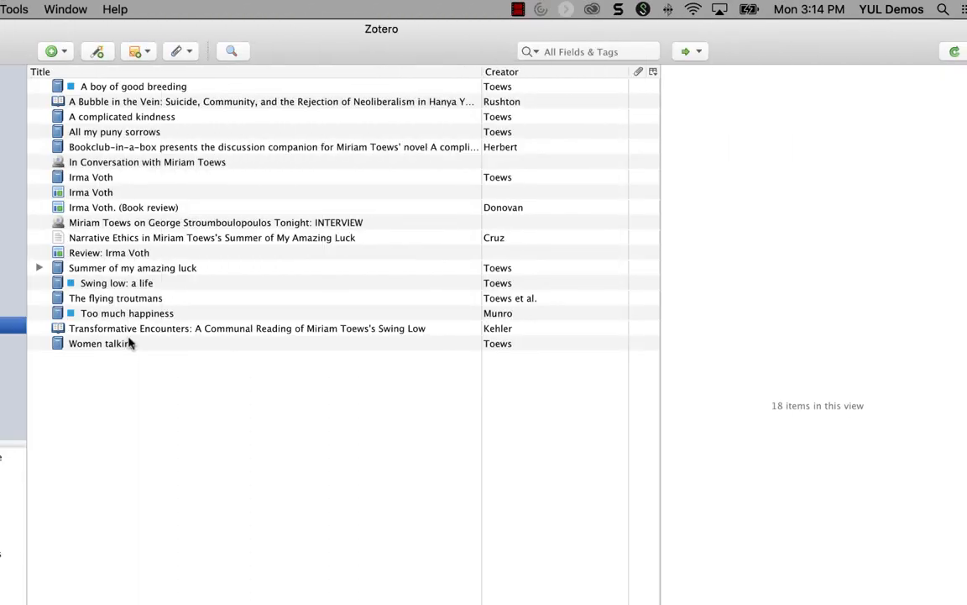
click(90, 176)
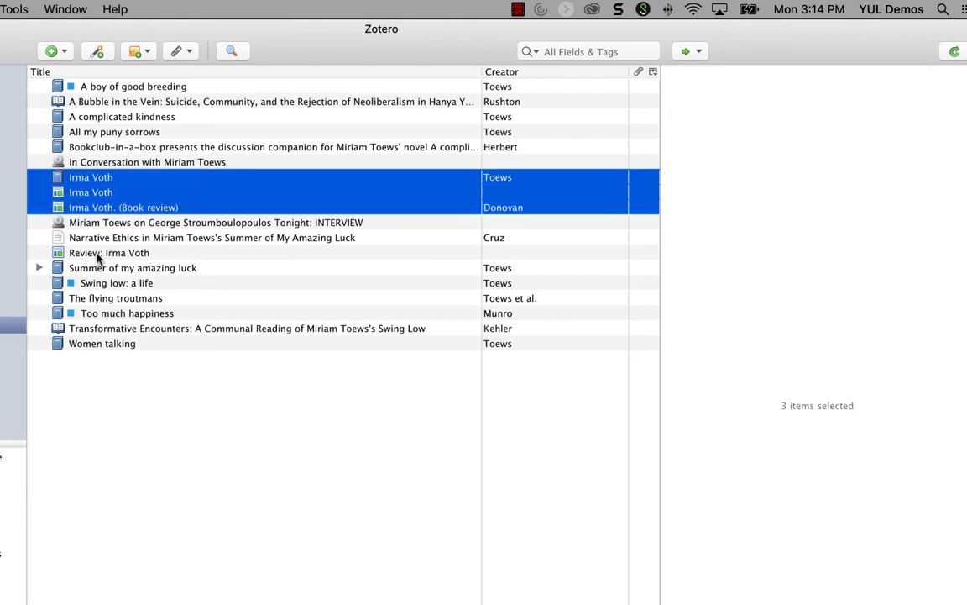
click(108, 252)
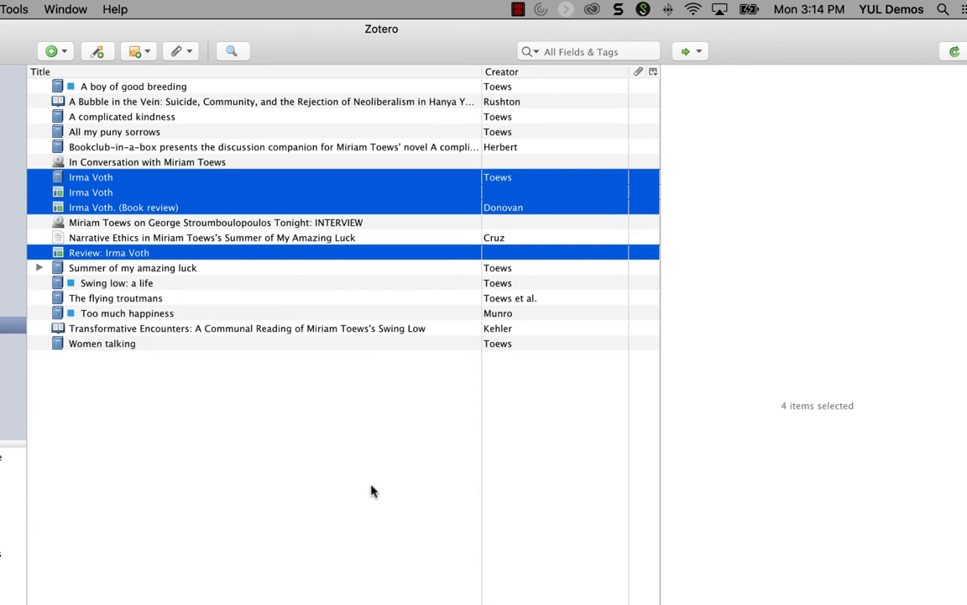
click(90, 177)
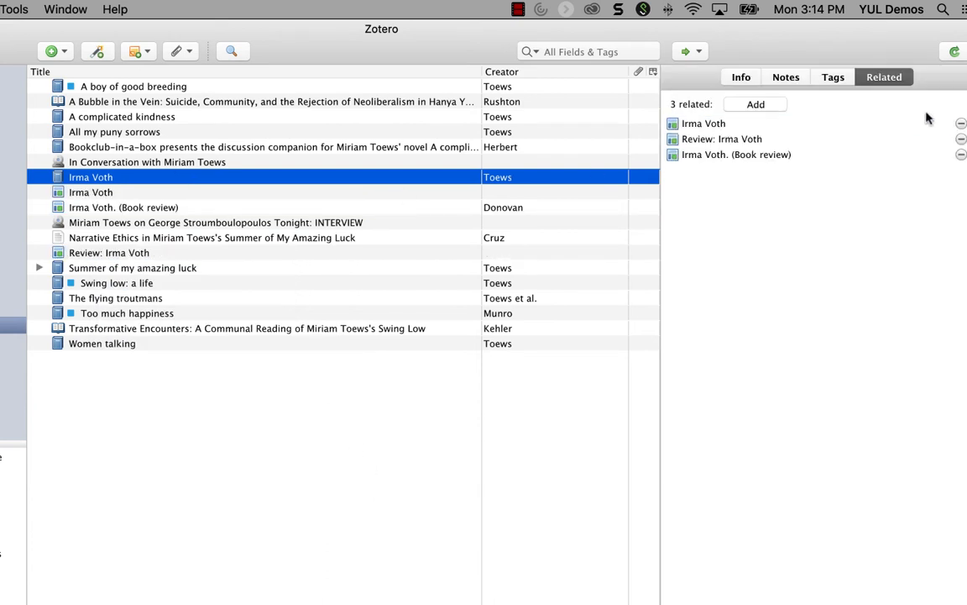
mouse_move(178, 200)
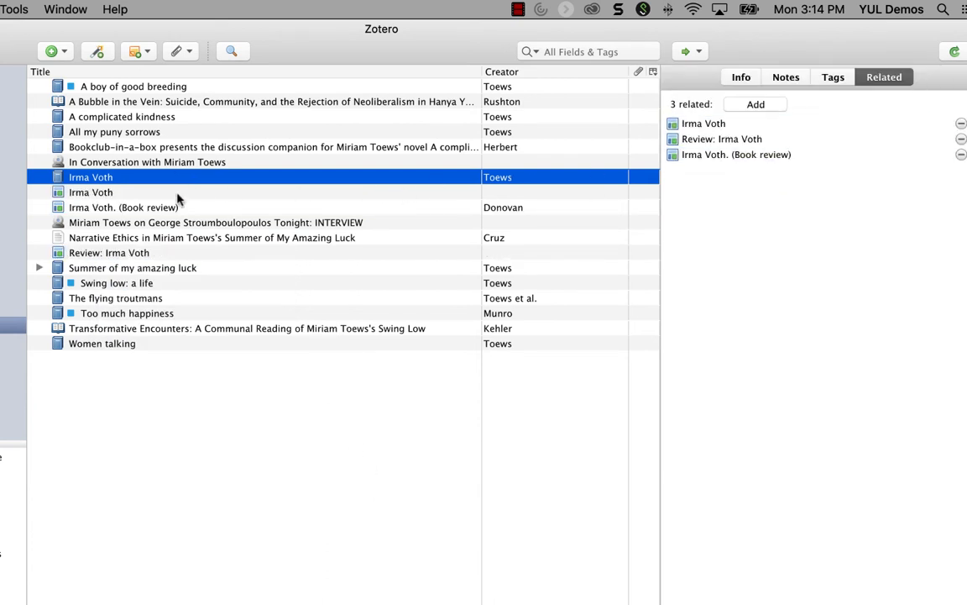
click(90, 192)
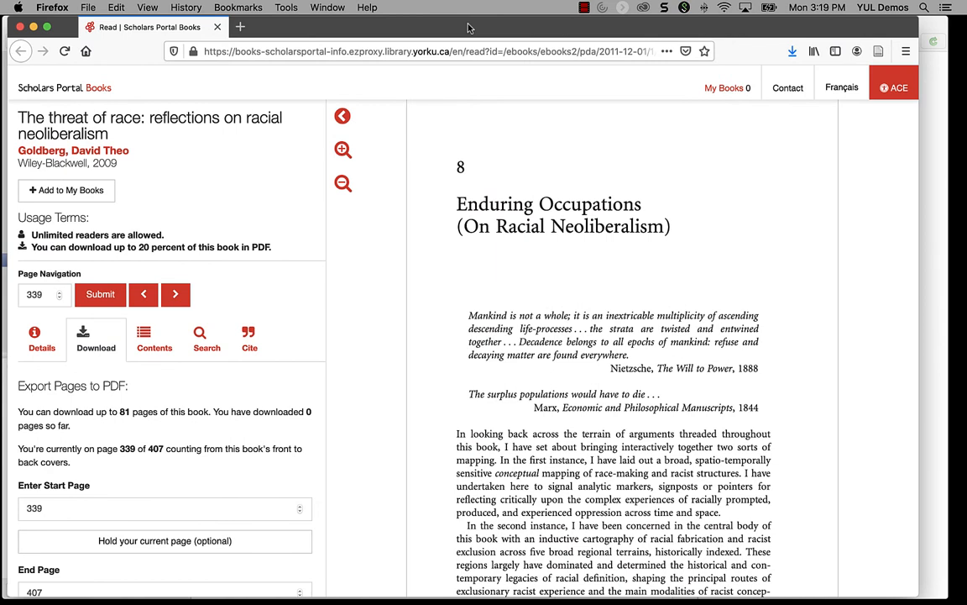
mouse_move(464, 28)
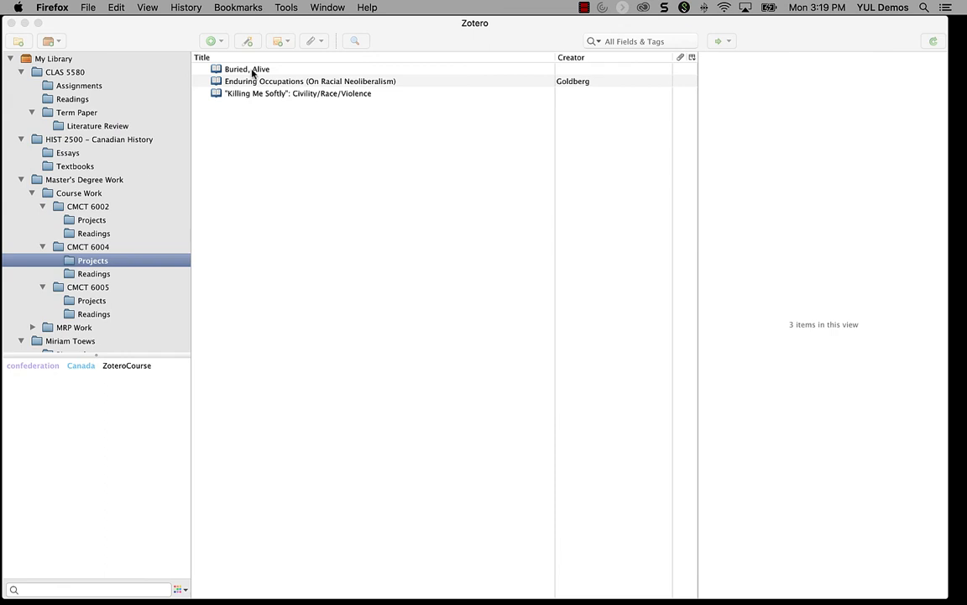
Duplicate the Enduring Occupations section as a Book, then view Killing Me Softly
click(310, 81)
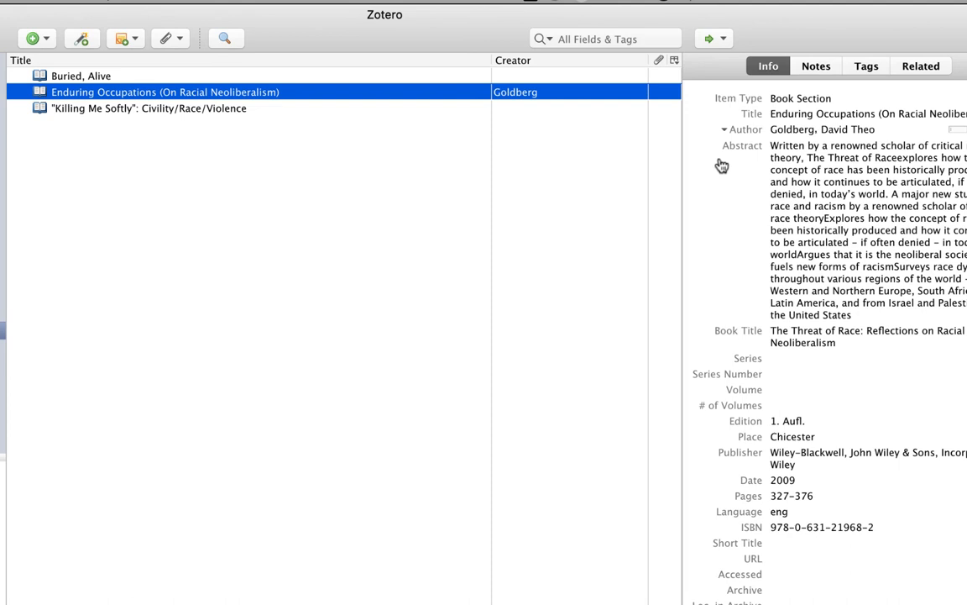
right_click(163, 92)
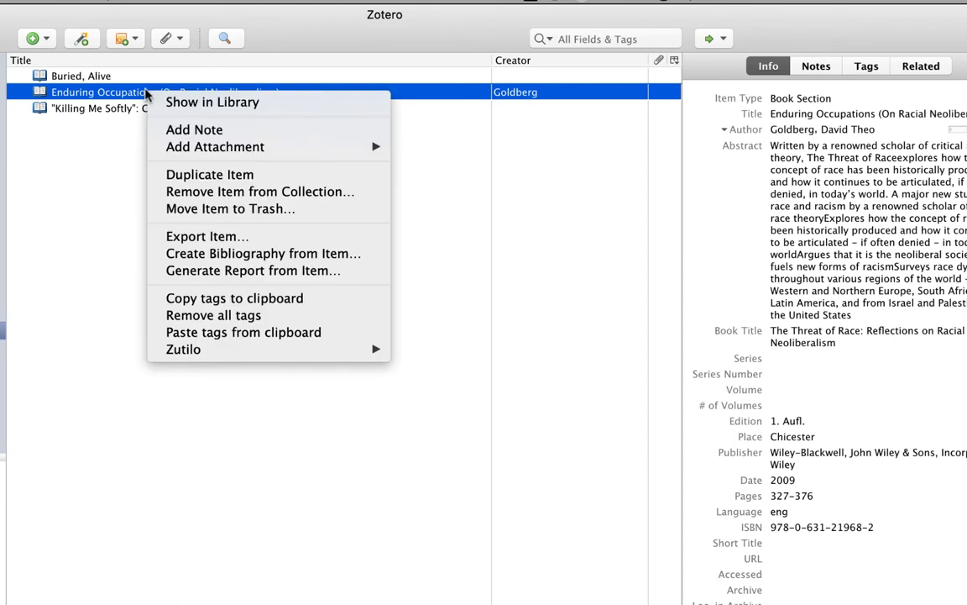
click(209, 174)
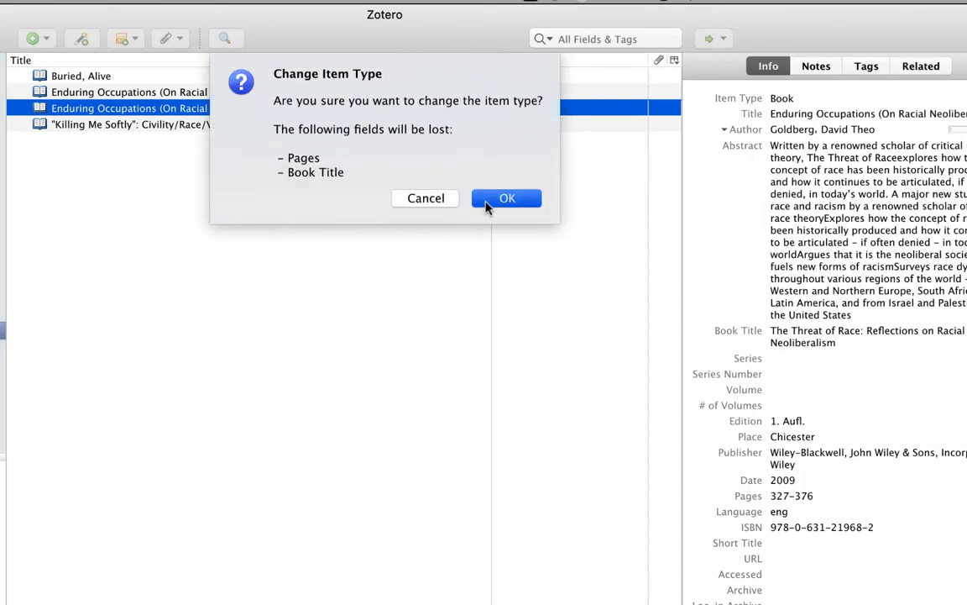
click(507, 198)
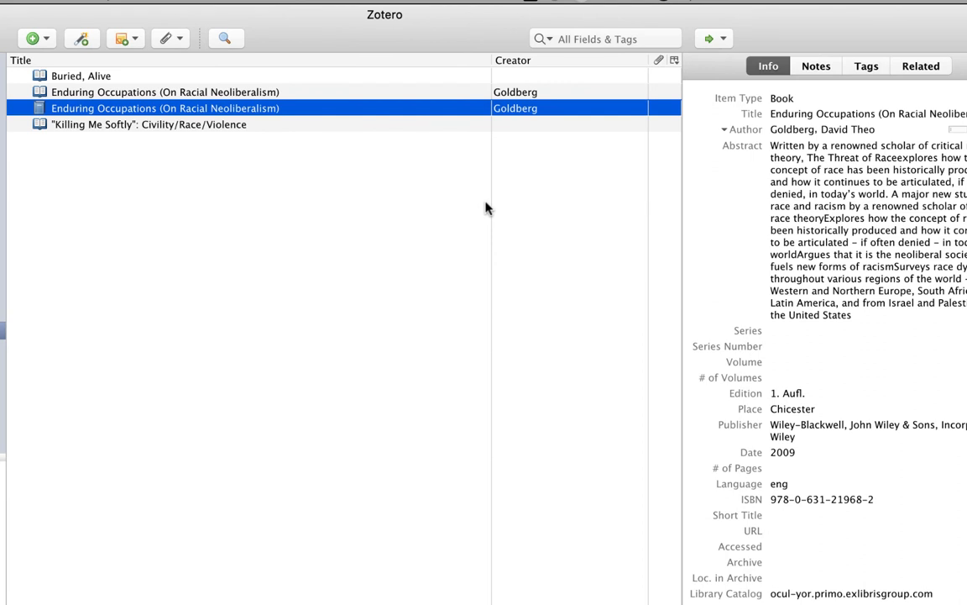
click(149, 125)
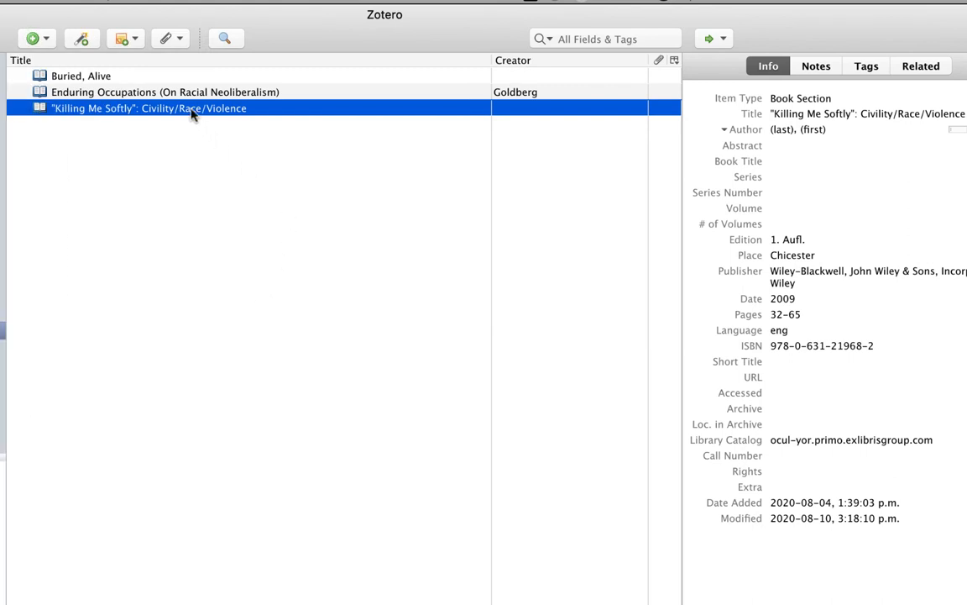
Generate a Book item from the Enduring Occupations chapter using Zutilo's Create book item
click(164, 91)
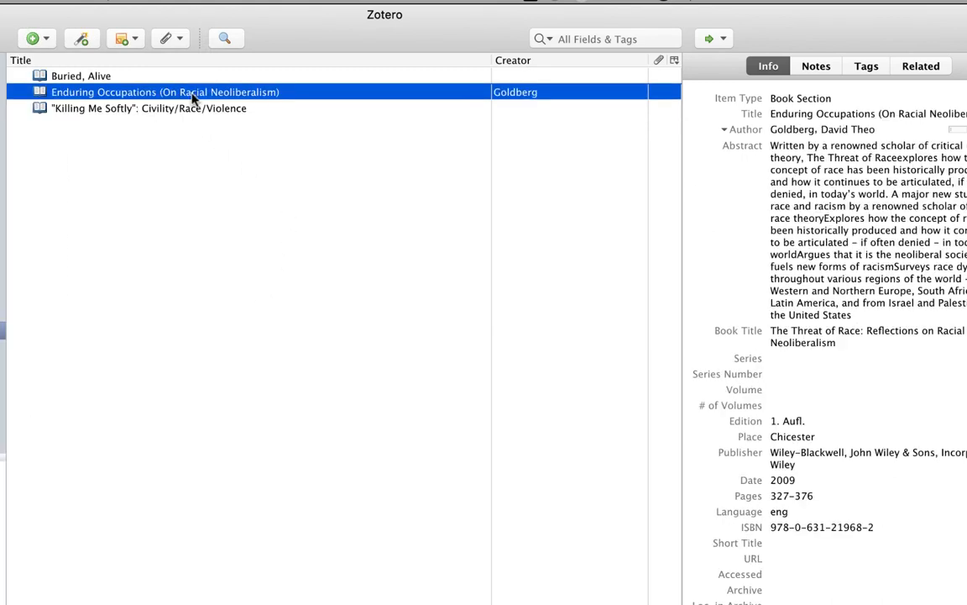
right_click(166, 91)
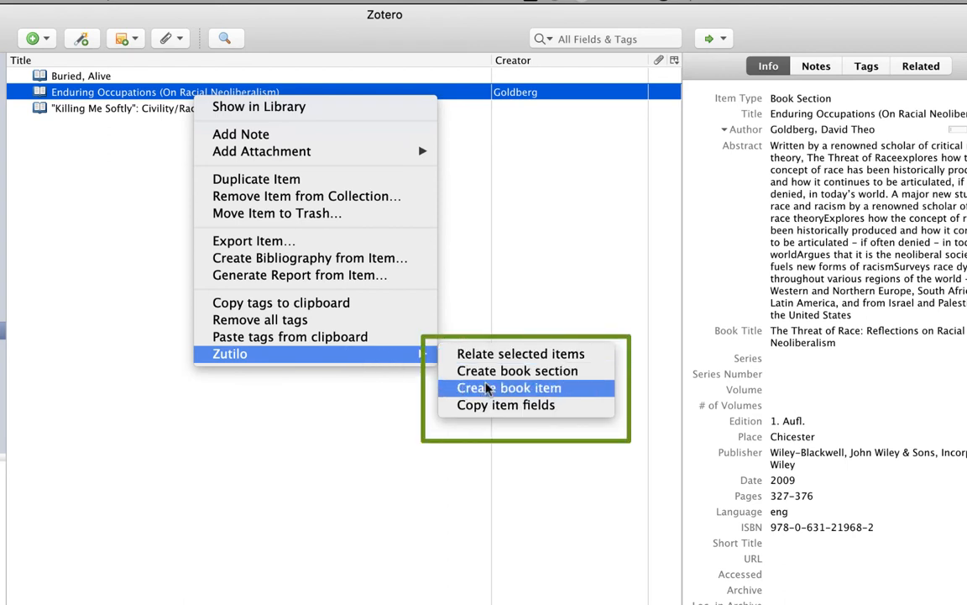
click(508, 387)
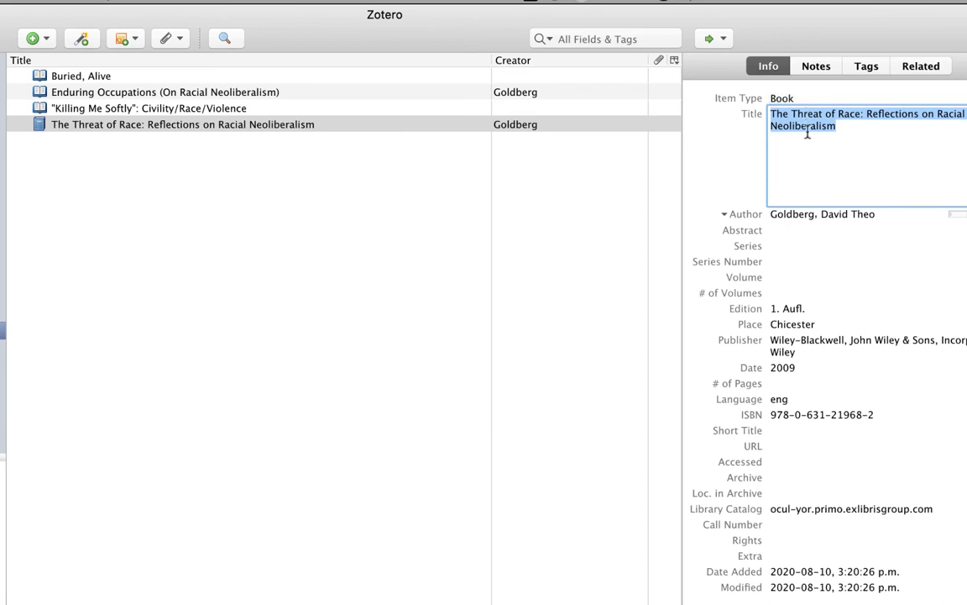
mouse_move(821, 584)
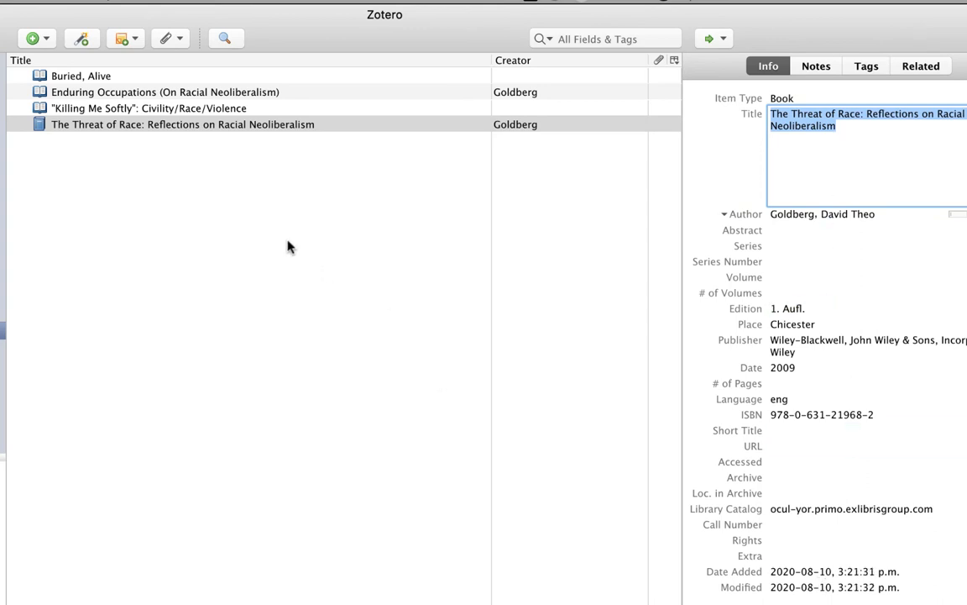
click(182, 124)
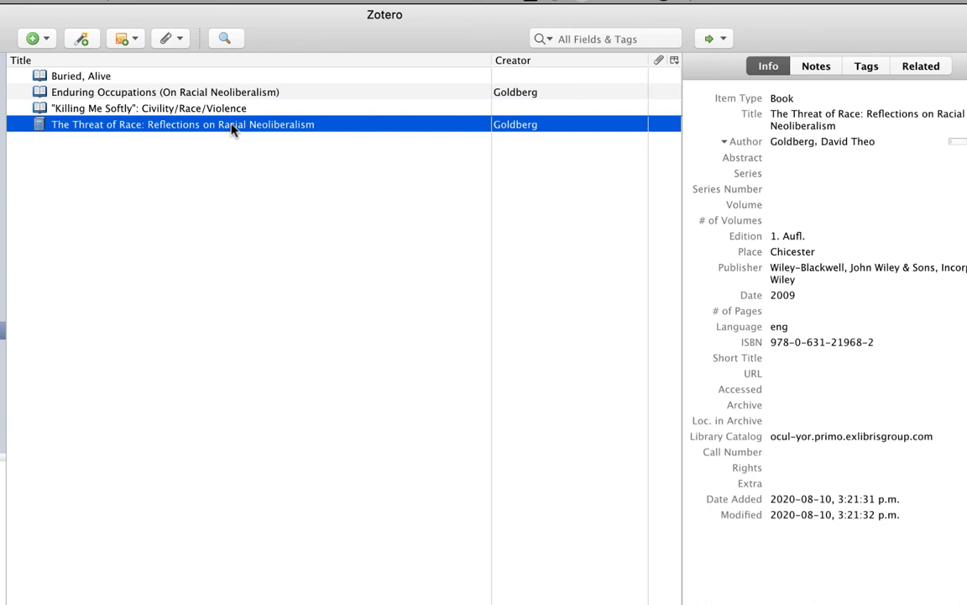
right_click(210, 124)
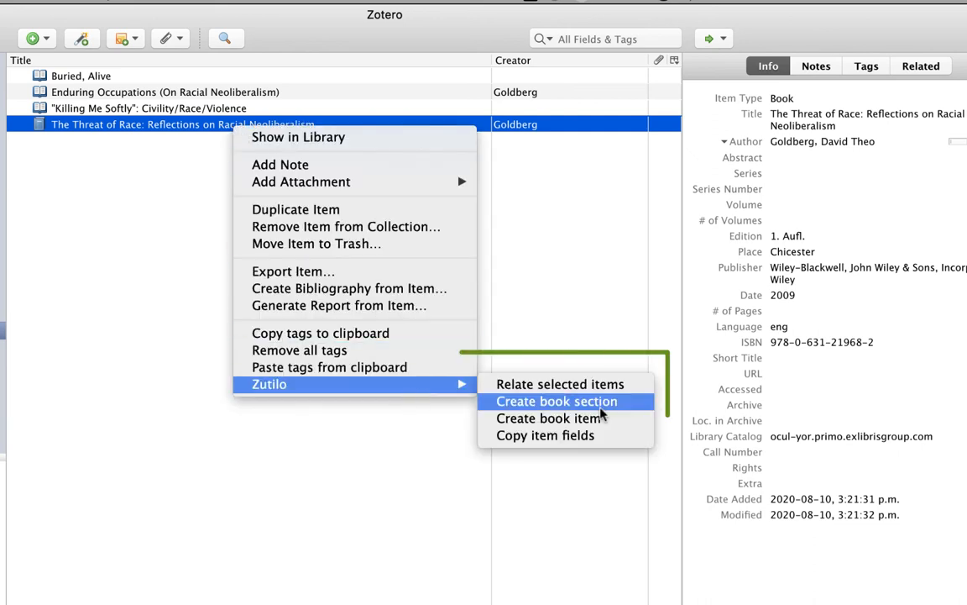
click(558, 401)
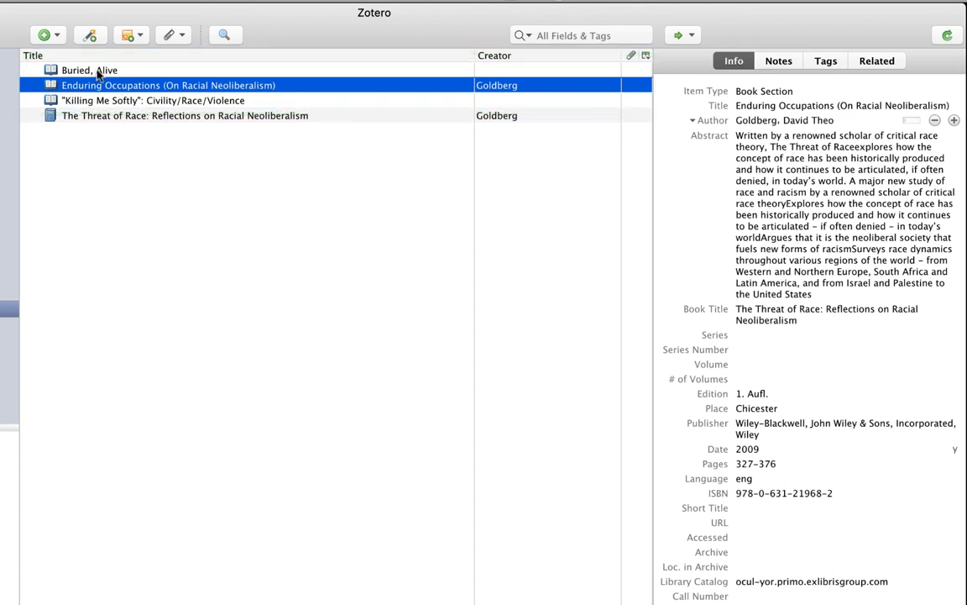
click(90, 70)
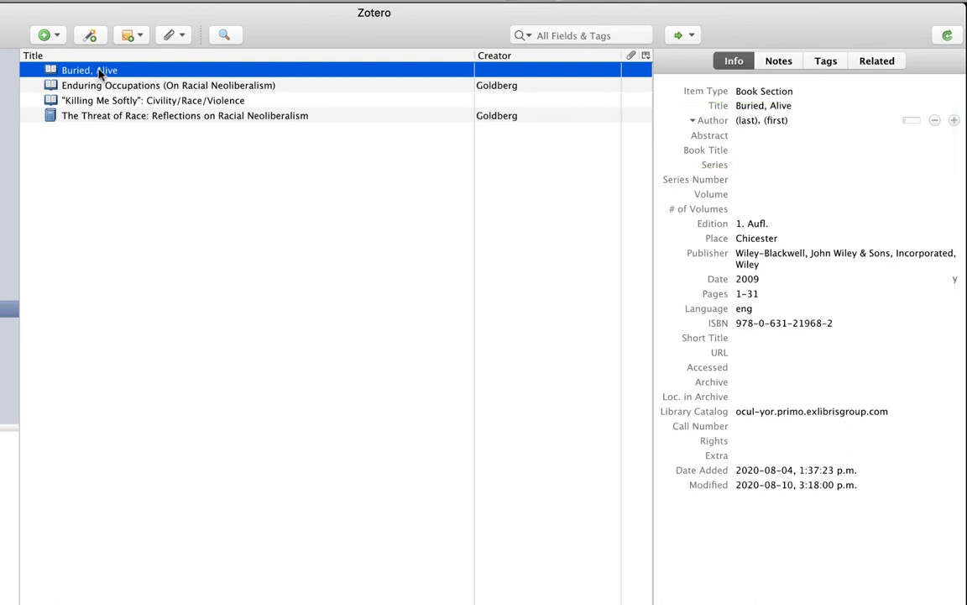
click(168, 85)
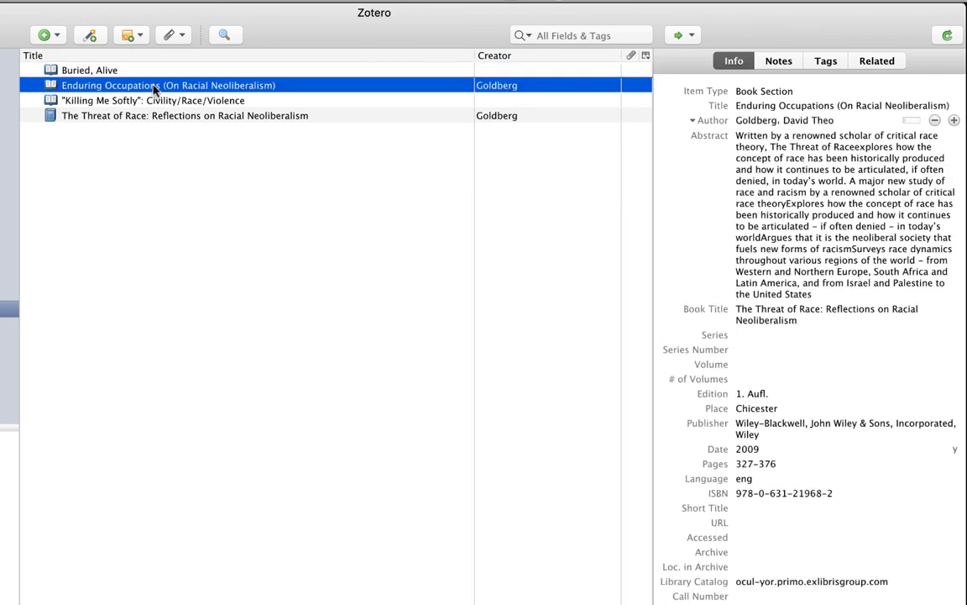
right_click(155, 85)
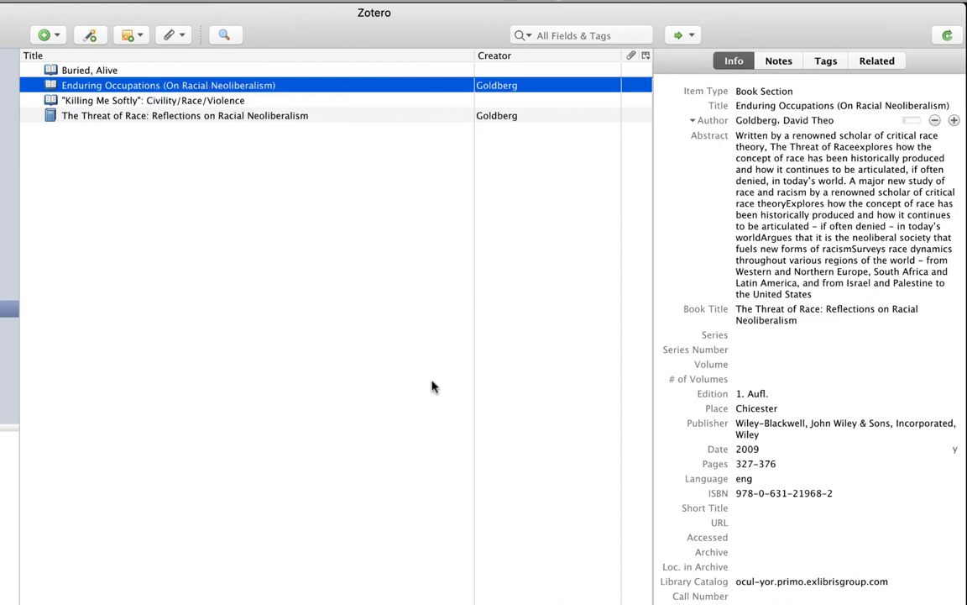
mouse_move(170, 101)
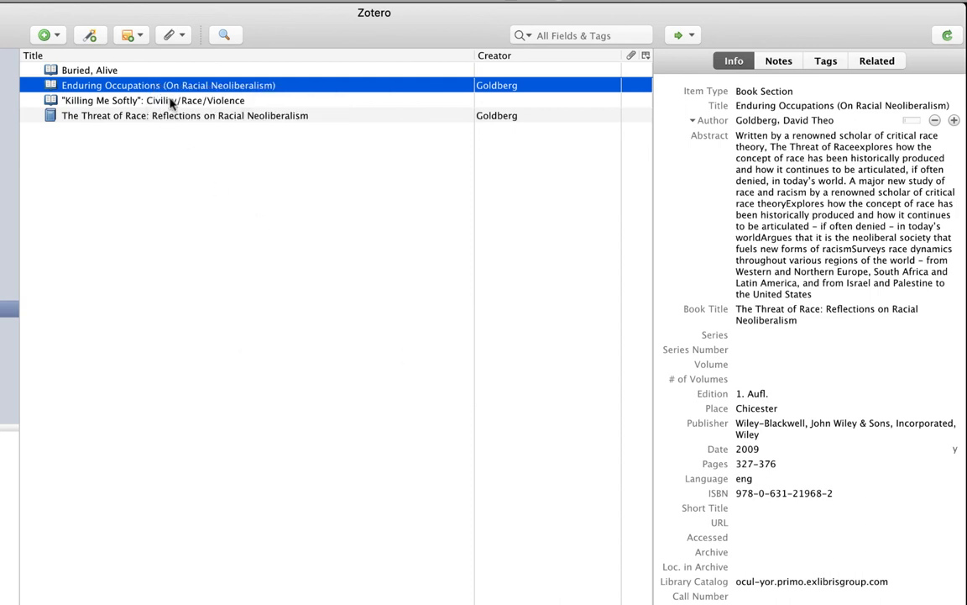
click(151, 100)
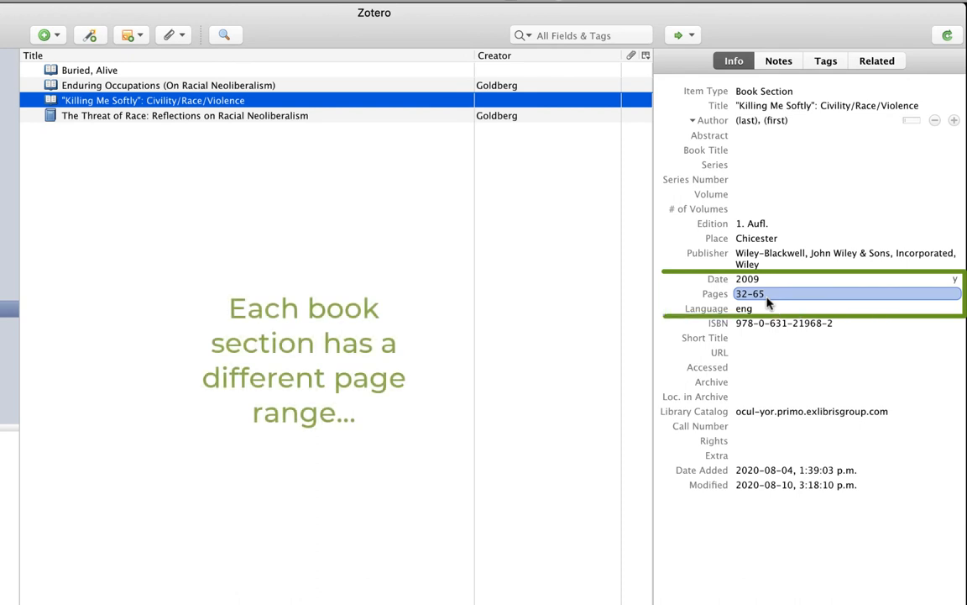
click(168, 85)
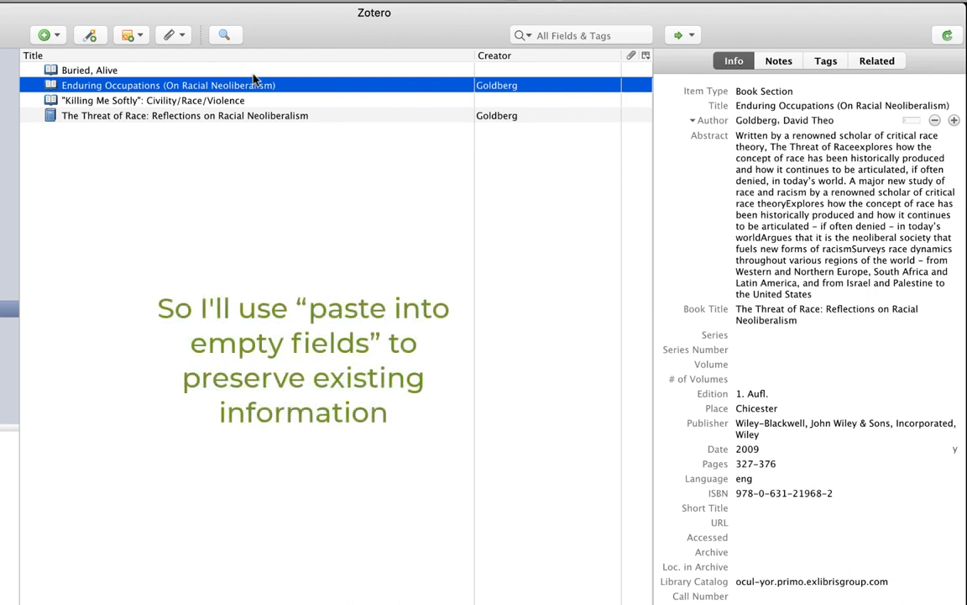
mouse_move(208, 70)
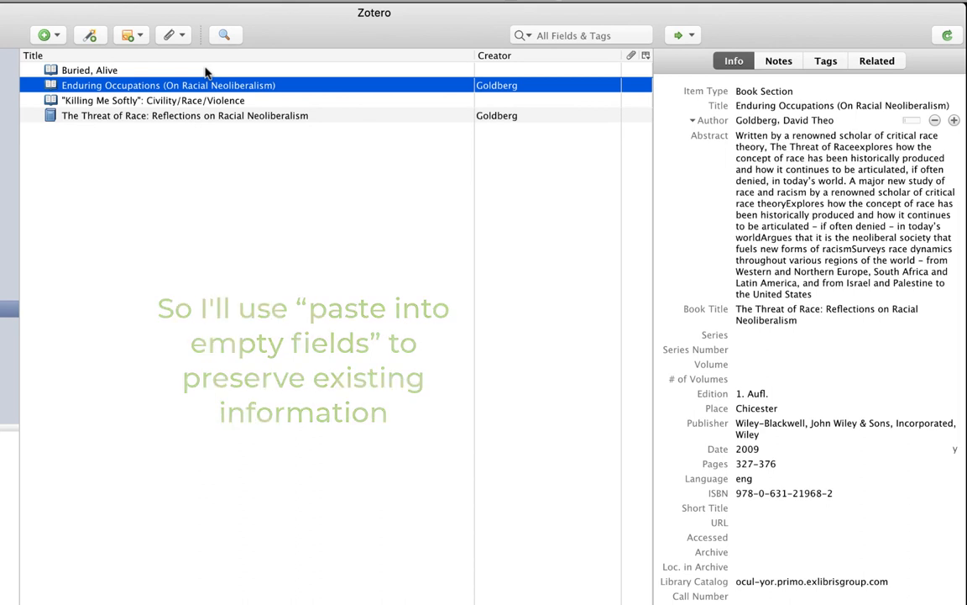
click(90, 70)
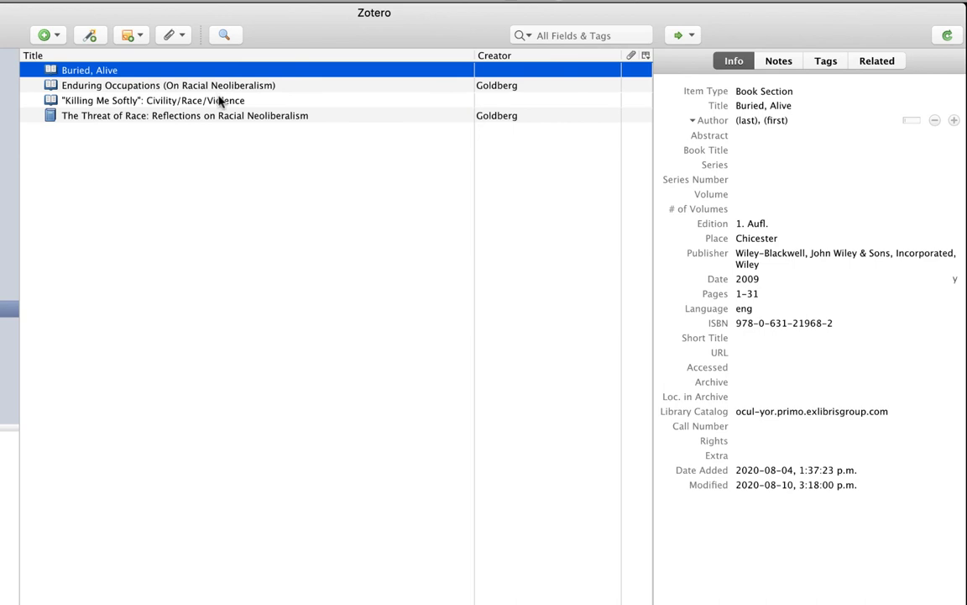
Paste Goldberg's author, abstract and book title into Buried, Alive and Killing Me Softly
click(152, 100)
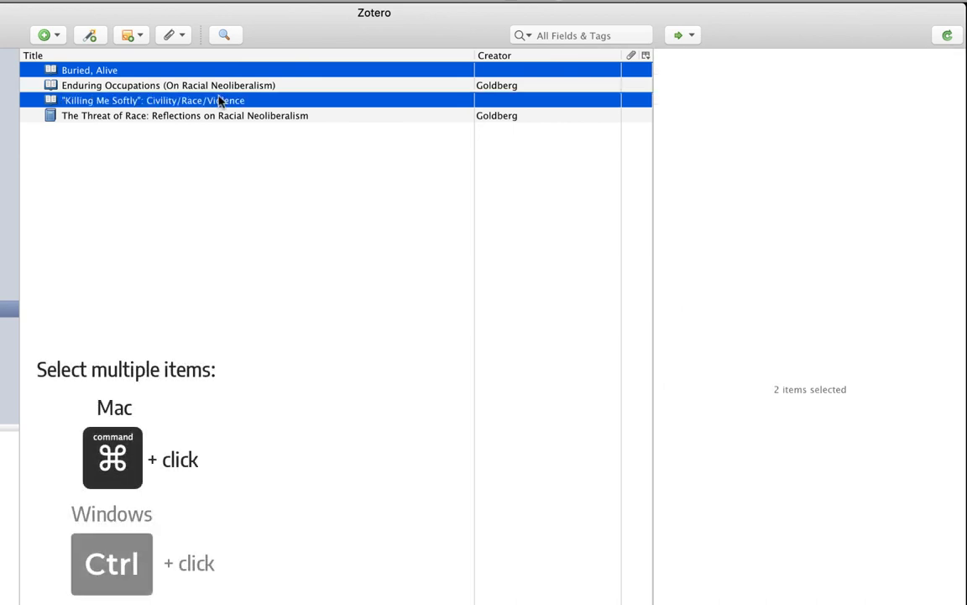
right_click(151, 100)
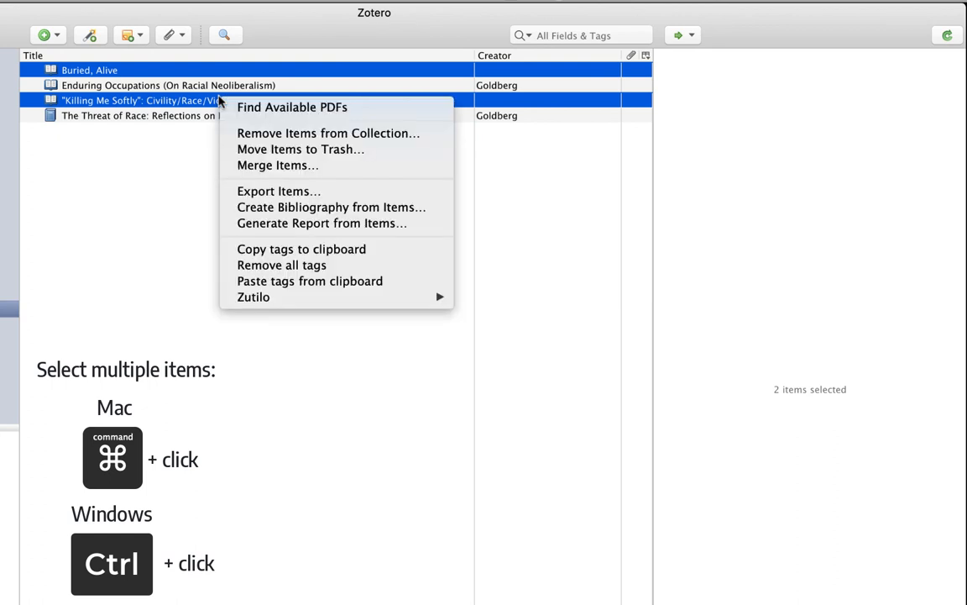
mouse_move(254, 296)
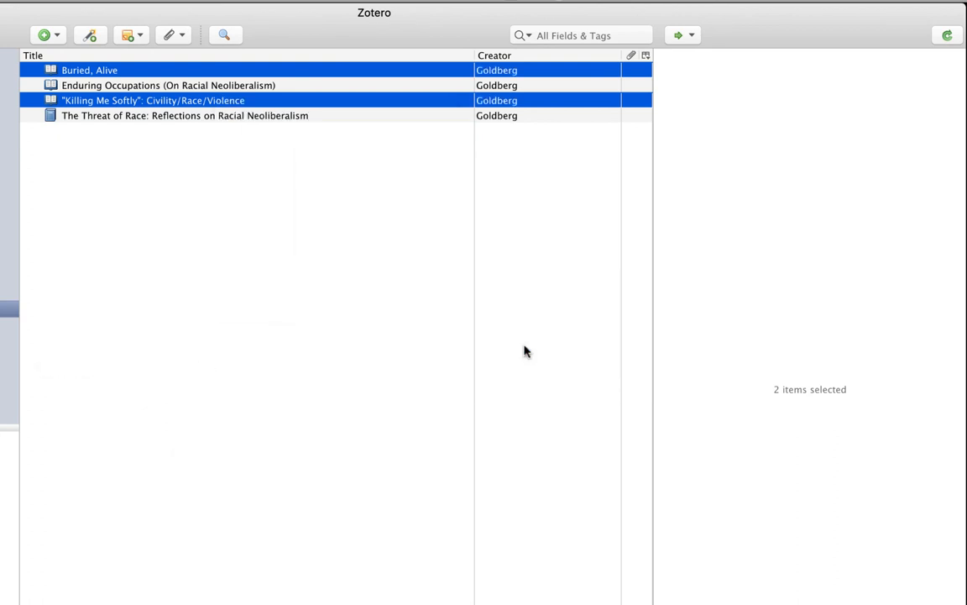
click(153, 100)
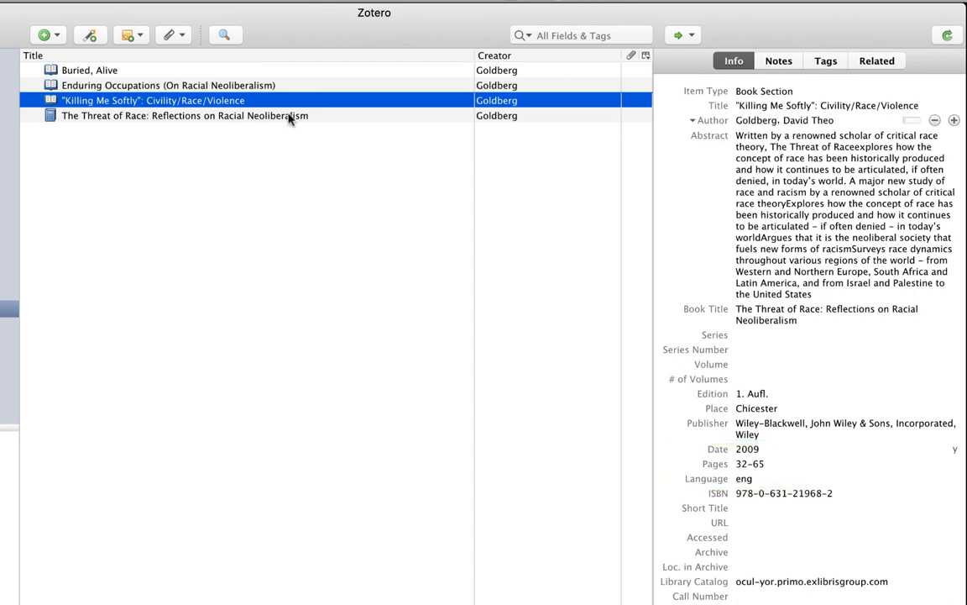
right_click(154, 99)
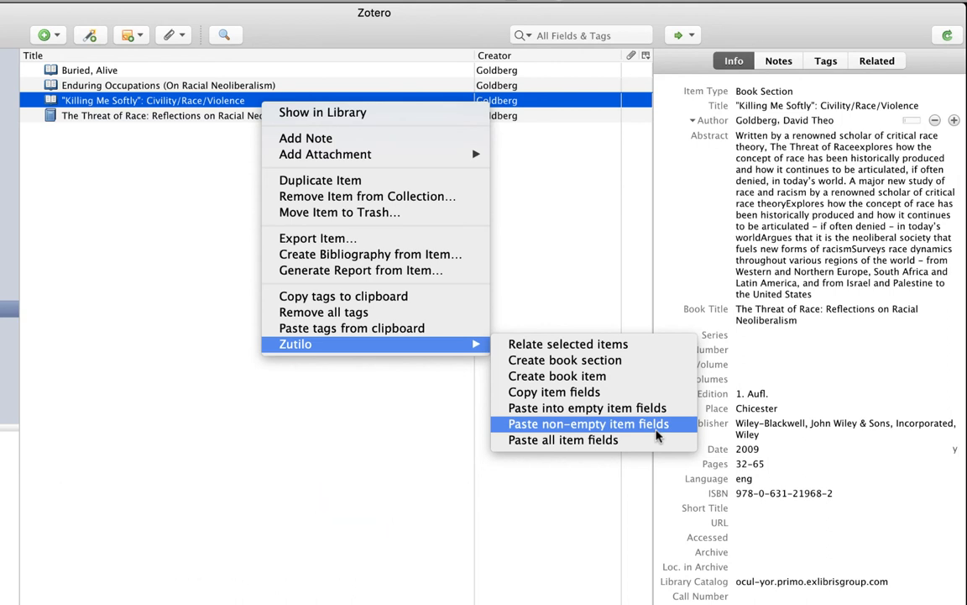
mouse_move(587, 440)
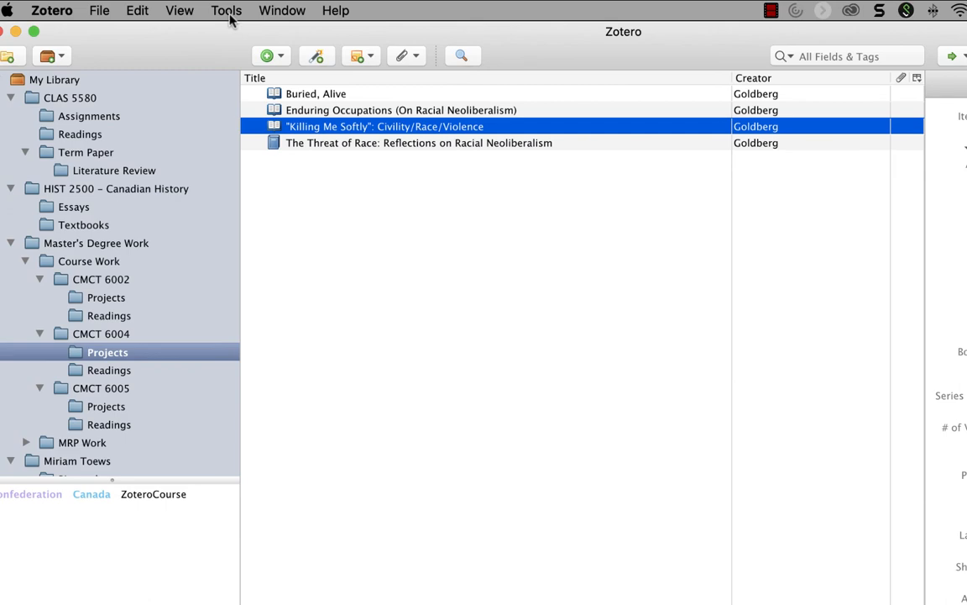
Open Zutilo Preferences' Shortcuts list and select Generate report for a new shortcut
click(226, 10)
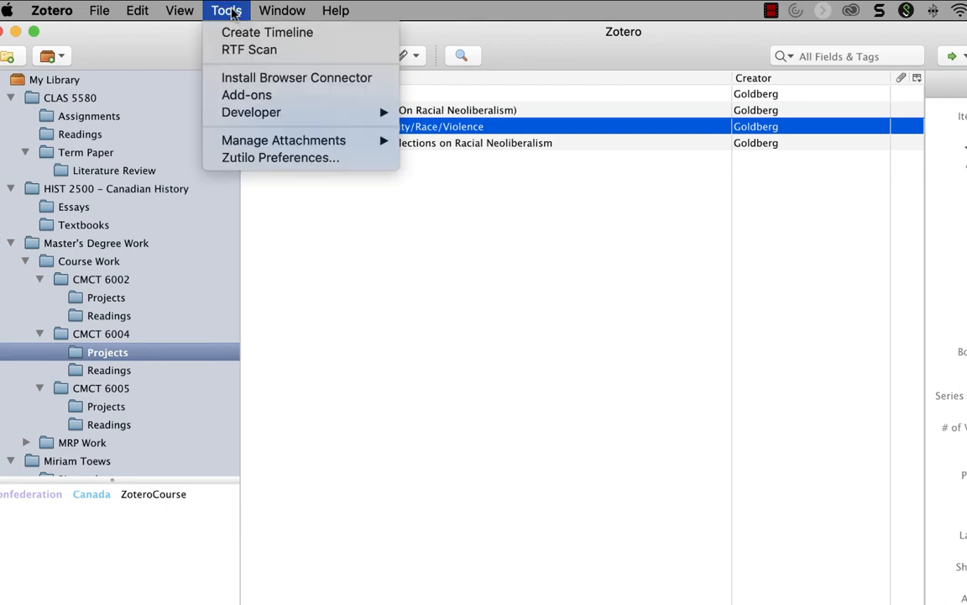
click(280, 158)
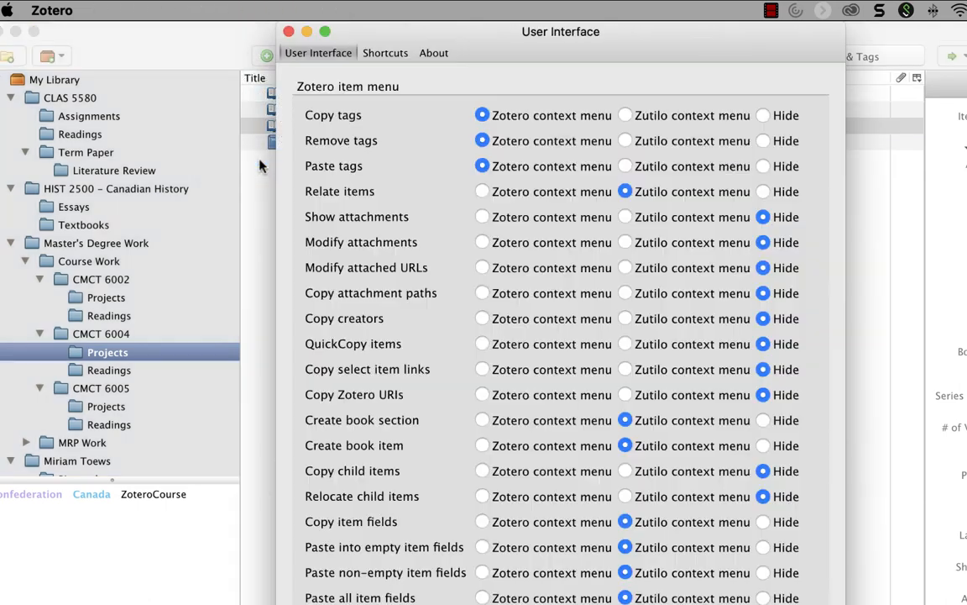
click(385, 52)
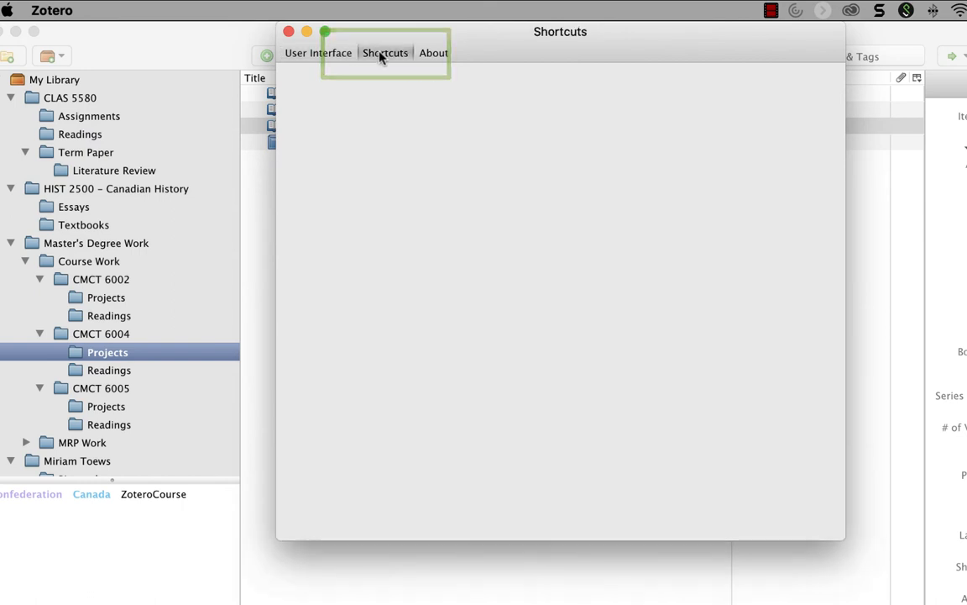
click(384, 52)
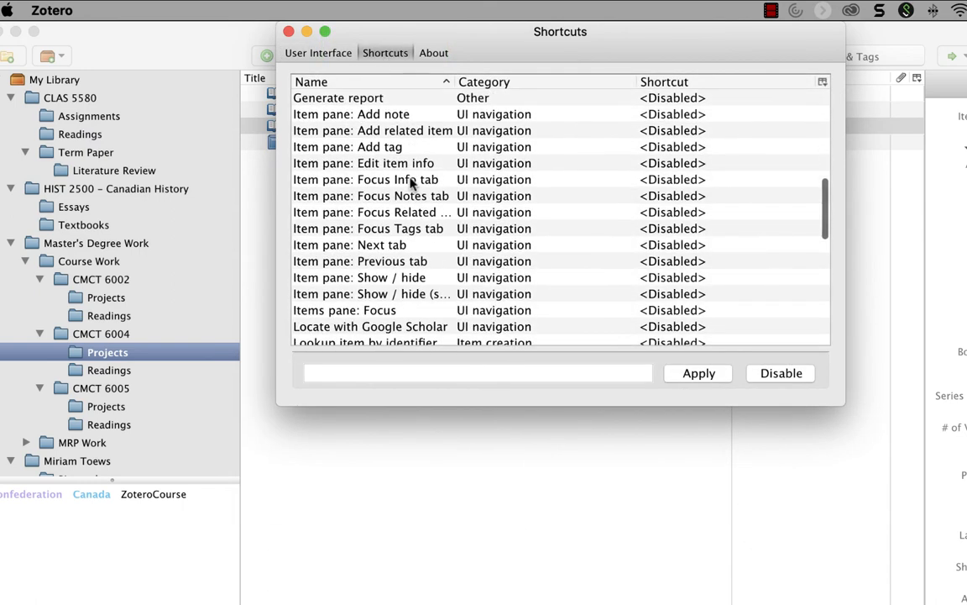
scroll(down, 3)
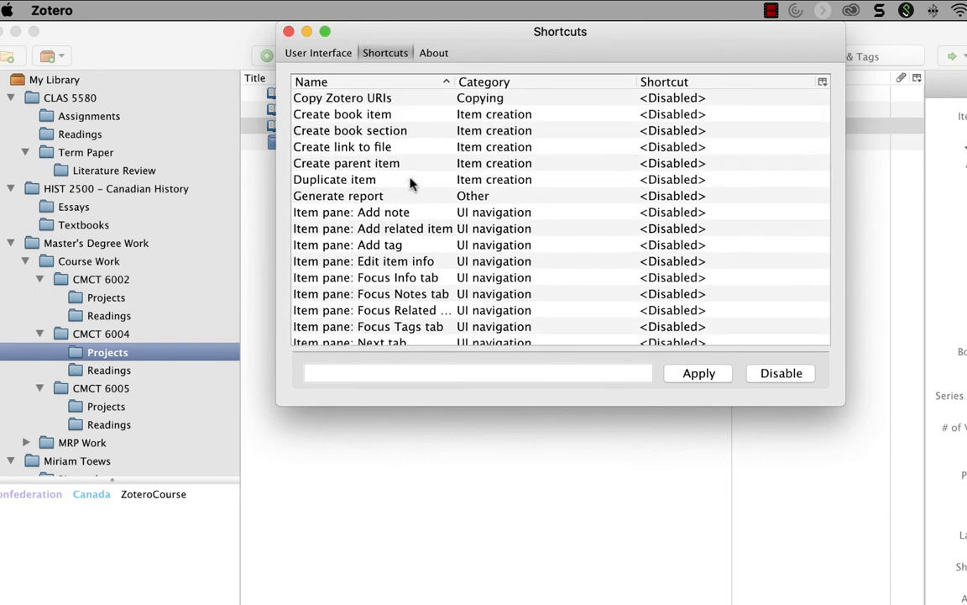
mouse_move(407, 187)
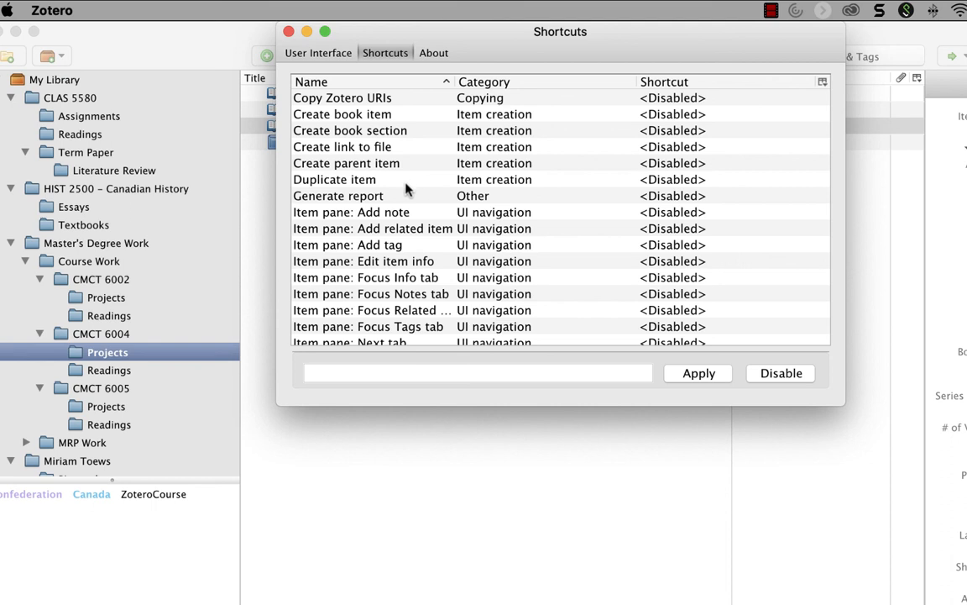
click(338, 195)
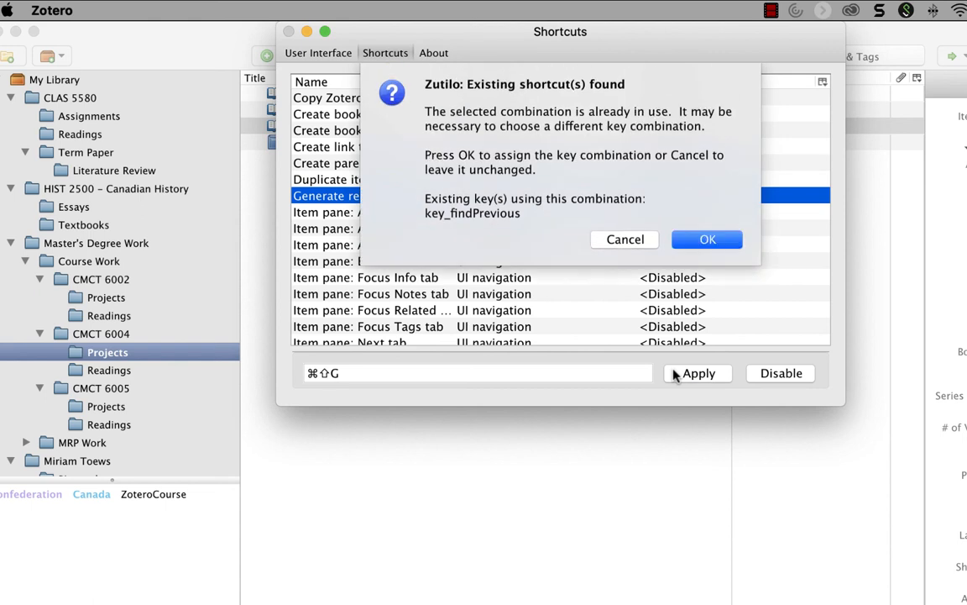
mouse_move(677, 350)
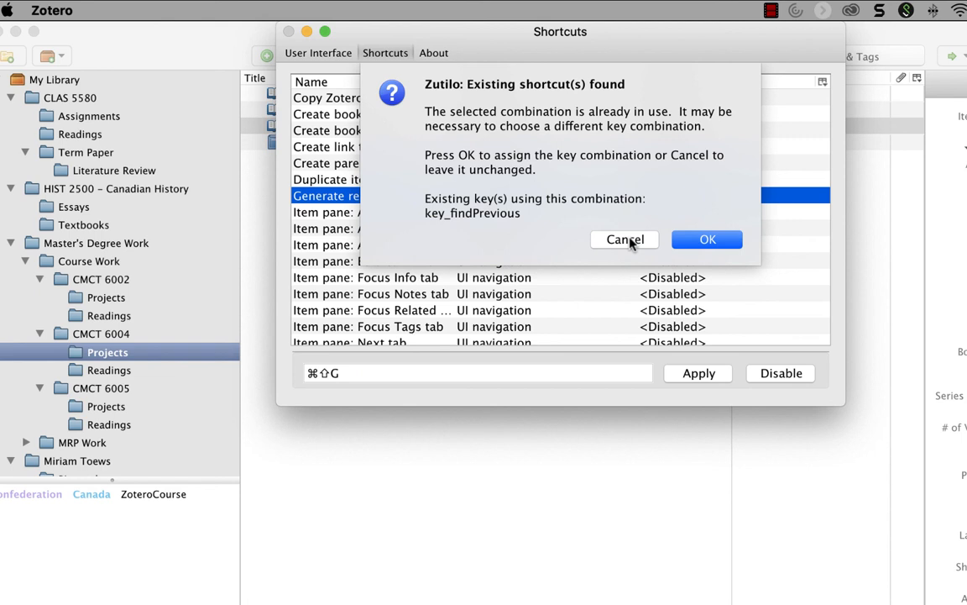
Cancel the conflicting combination and assign Cmd+Shift+R to Generate report
click(625, 239)
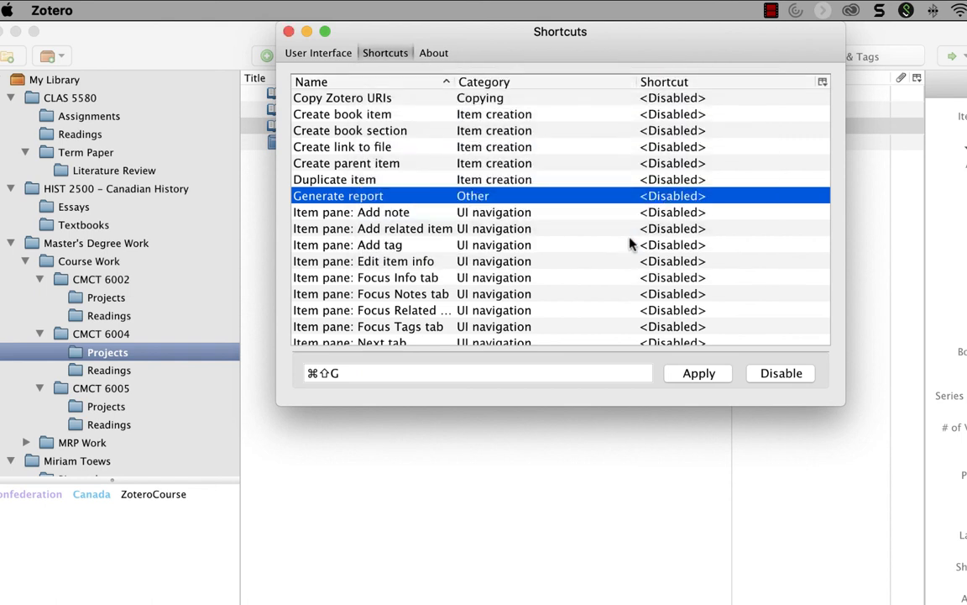
mouse_move(479, 335)
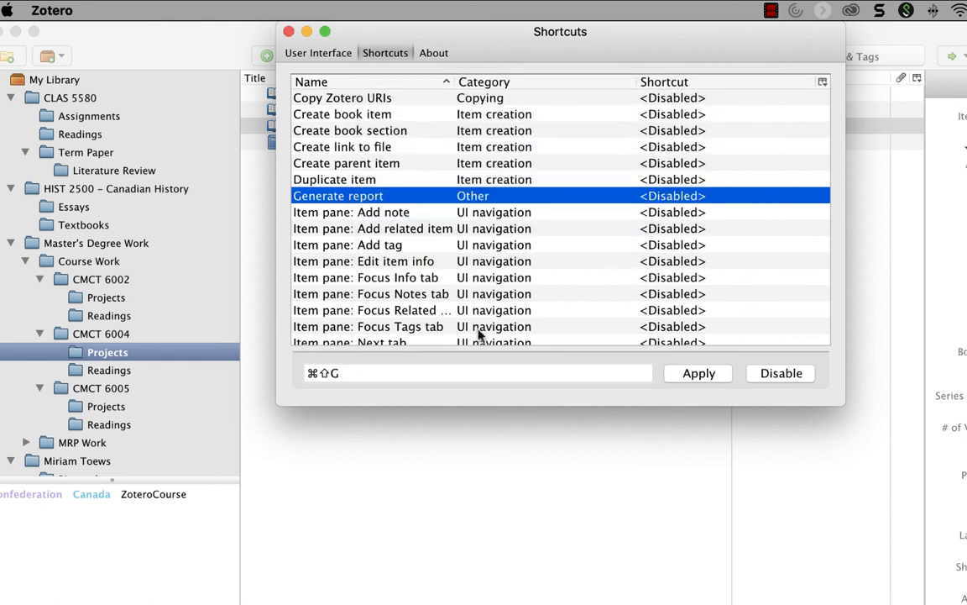
click(477, 372)
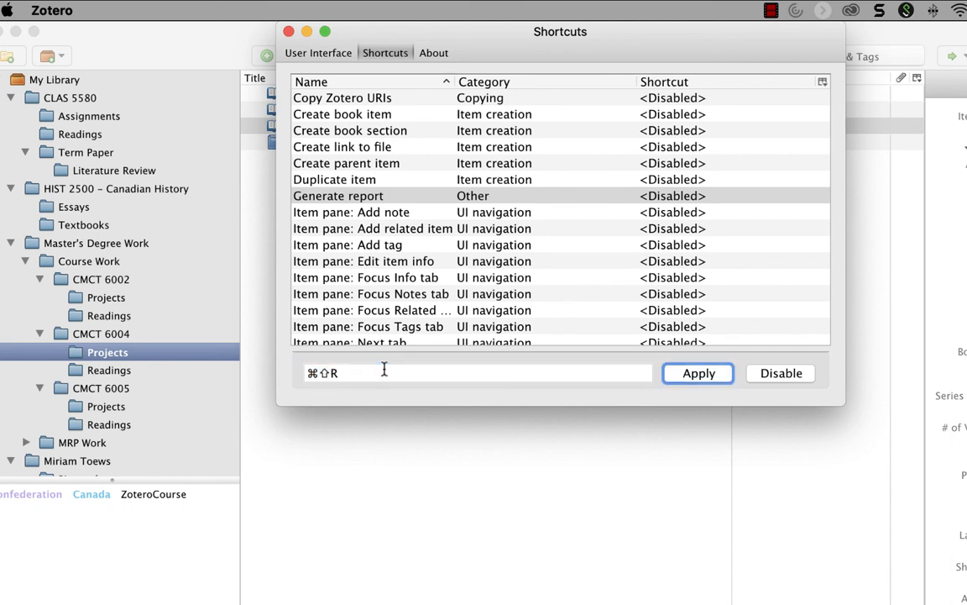
click(697, 373)
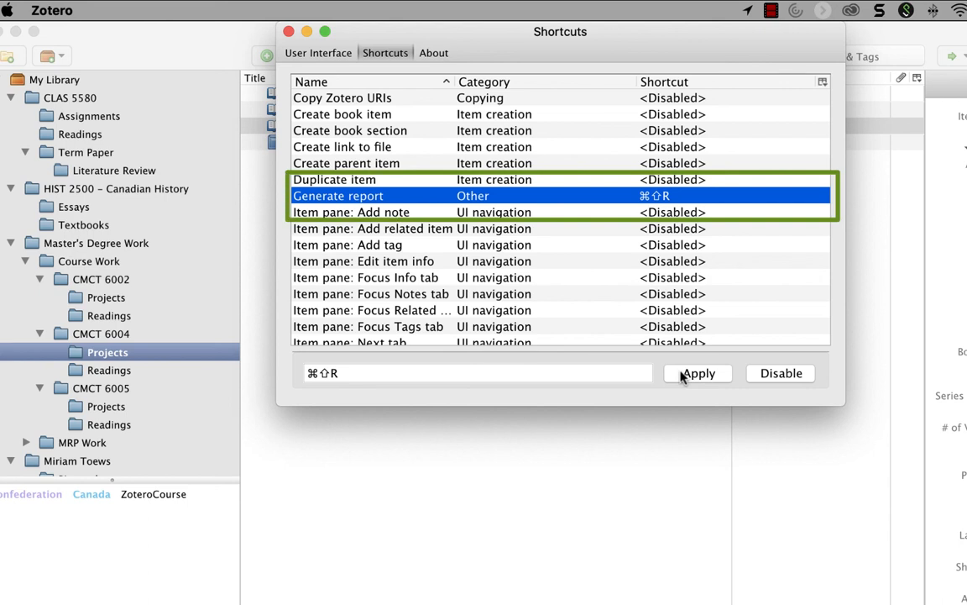
mouse_move(542, 191)
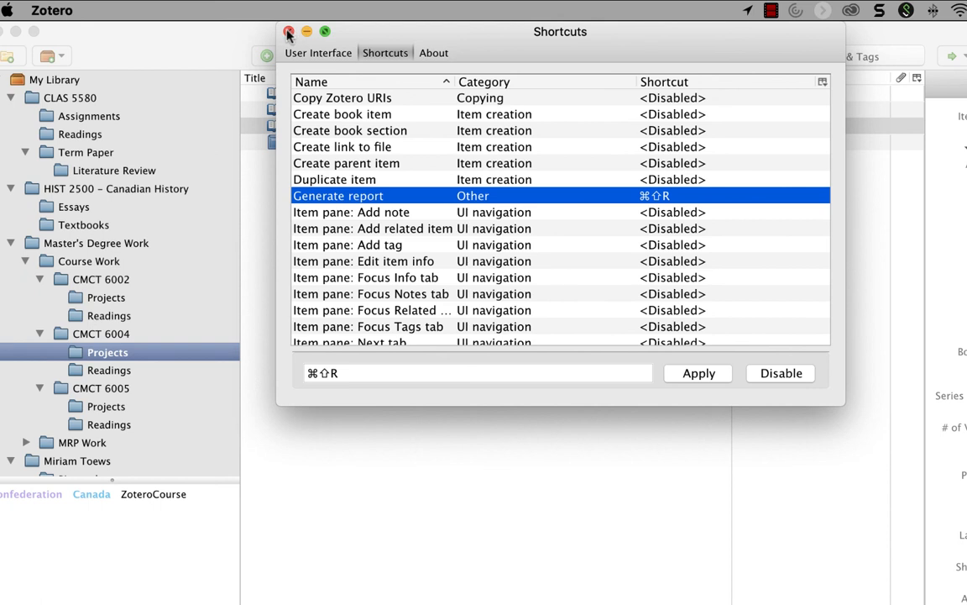
Close Zutilo Preferences and generate a report for the Killing Me Softly section
click(288, 31)
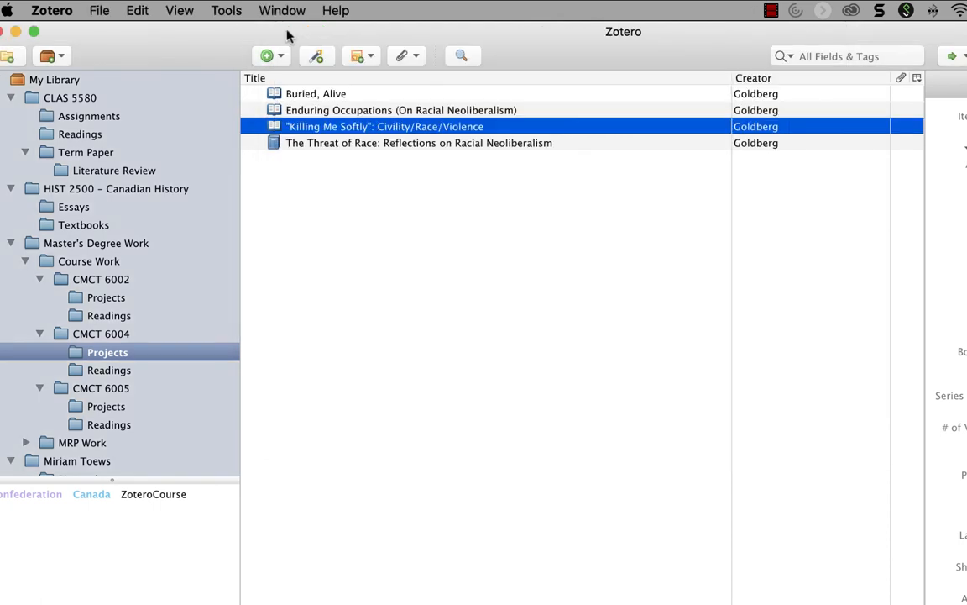
mouse_move(361, 126)
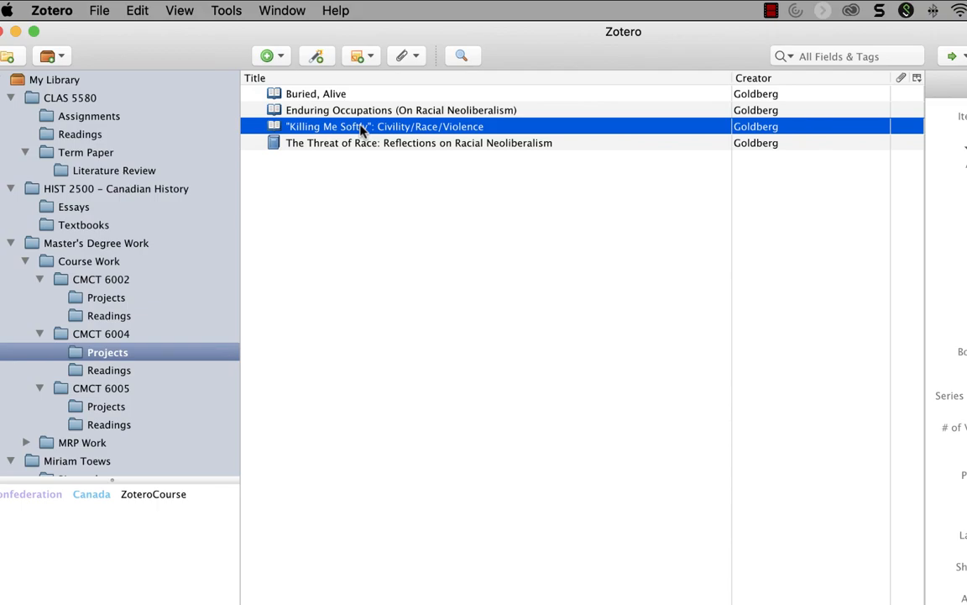
double_click(385, 126)
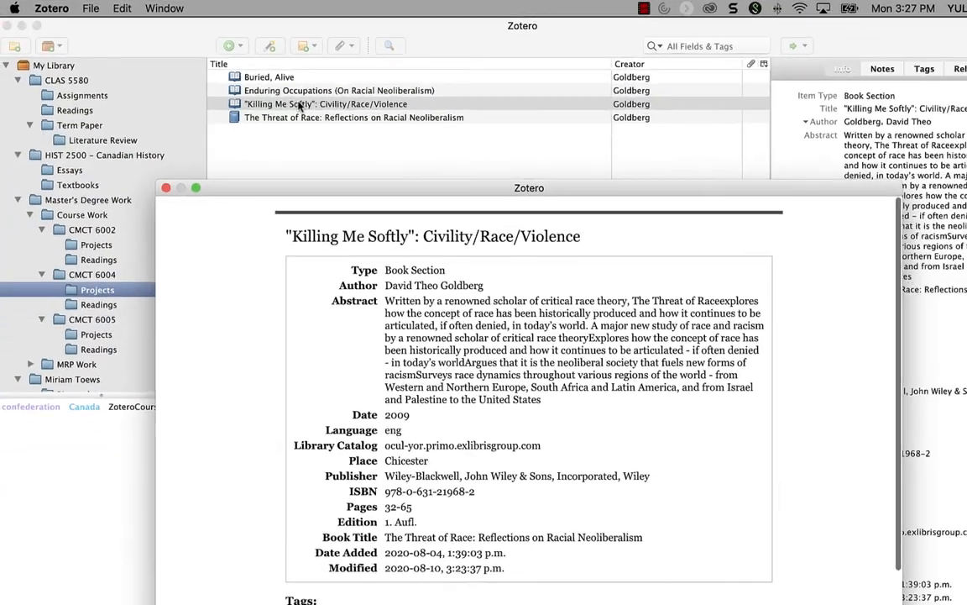